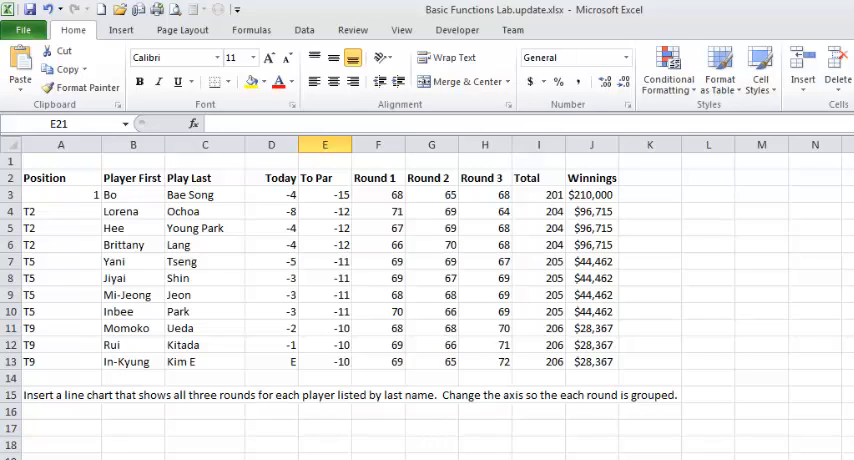
pyautogui.moveTo(391, 442)
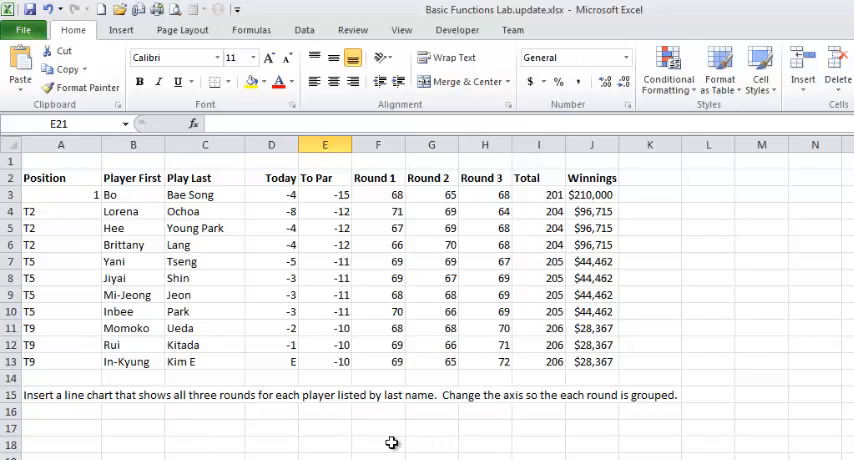
pyautogui.moveTo(359, 435)
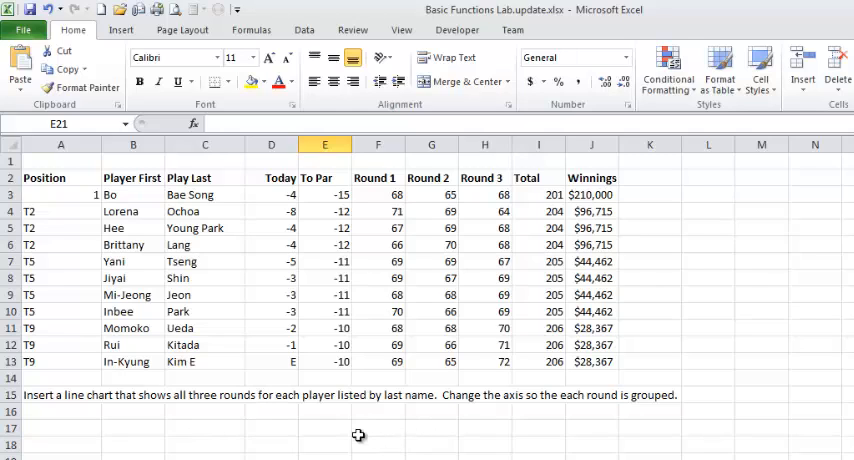
pyautogui.moveTo(204, 178)
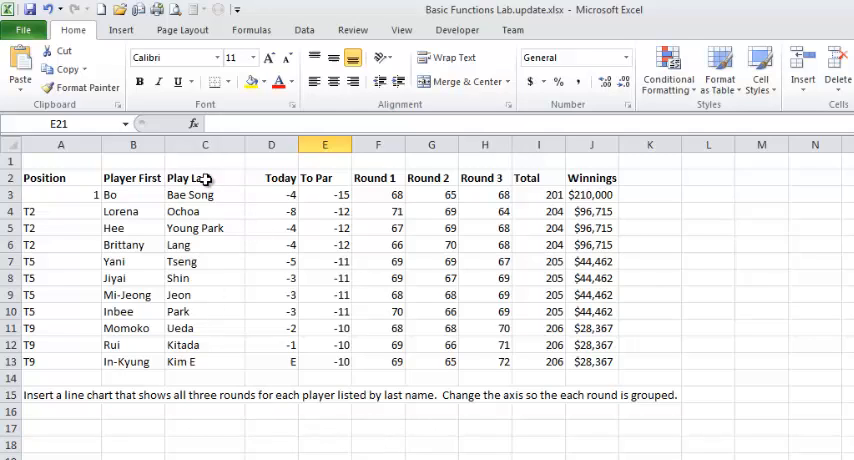
# Select last names C2:C13 plus round scores F2:H13 as chart data.
pyautogui.click(205, 177)
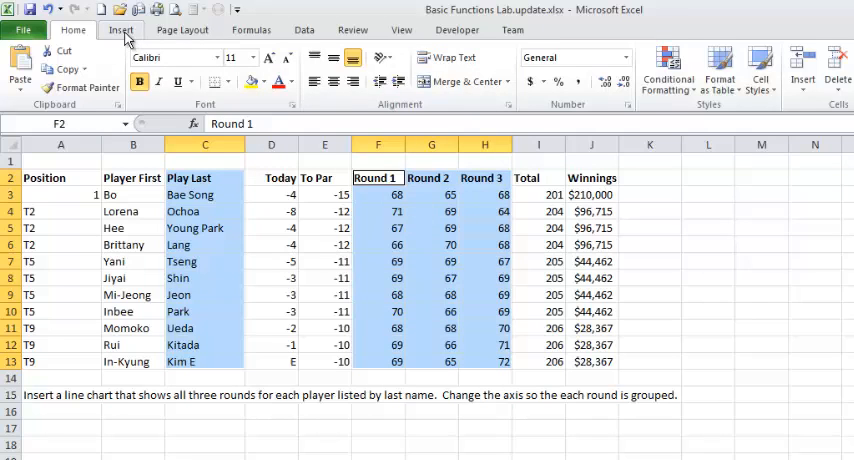
# Insert a line chart of scores and switch row/column so Rounds 1–3 group the axis.
pyautogui.click(352, 65)
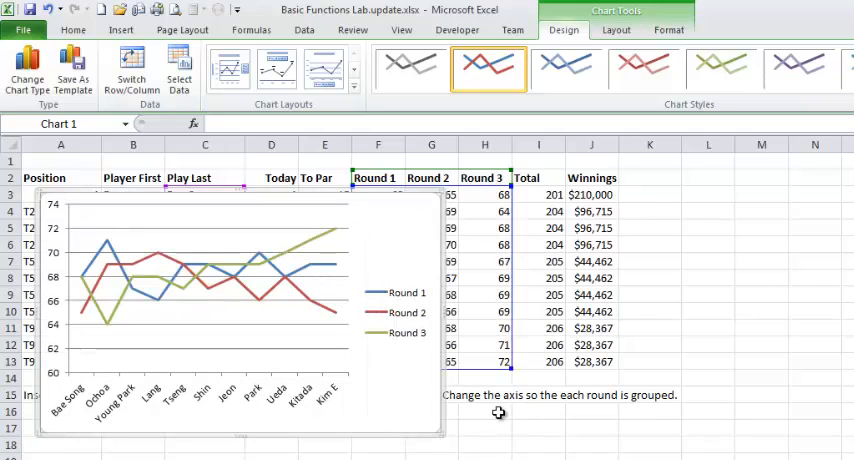
pyautogui.moveTo(538, 430)
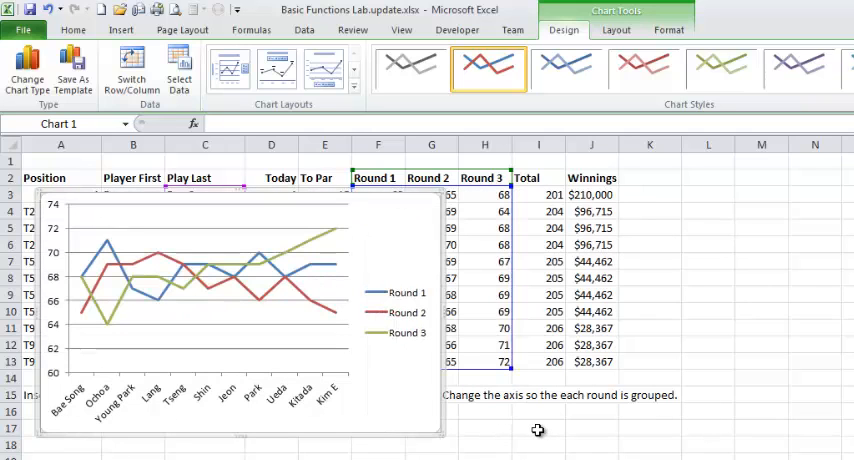
pyautogui.moveTo(514, 435)
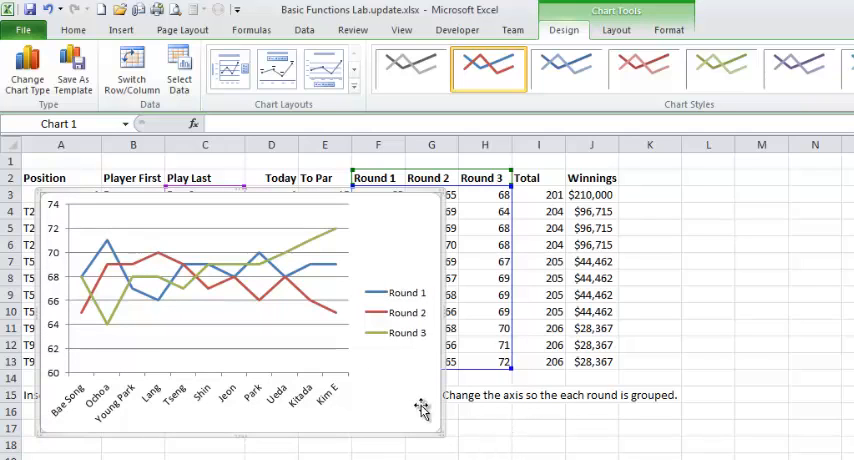
pyautogui.moveTo(131, 75)
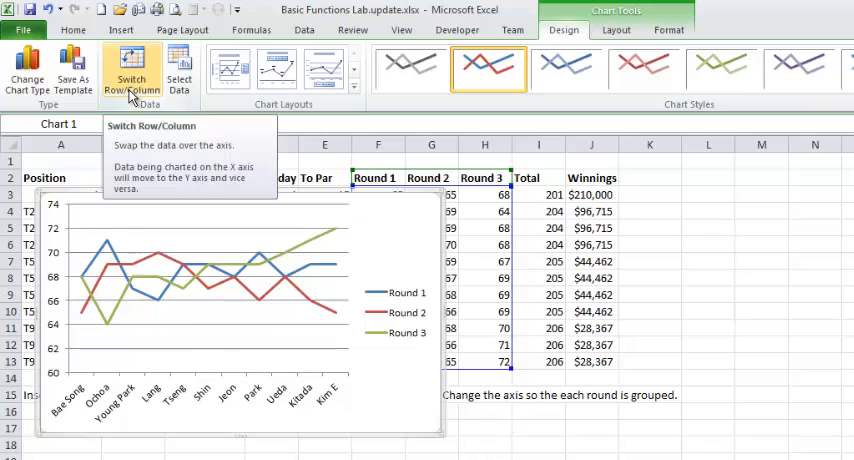
pyautogui.click(132, 72)
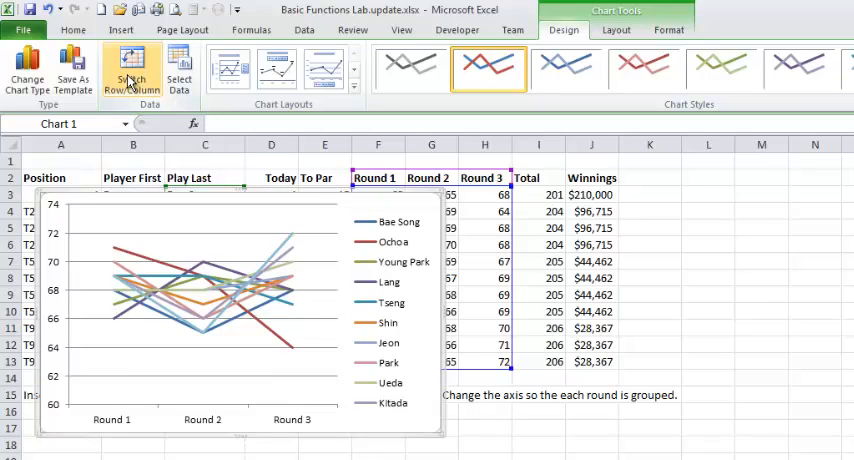
pyautogui.click(131, 68)
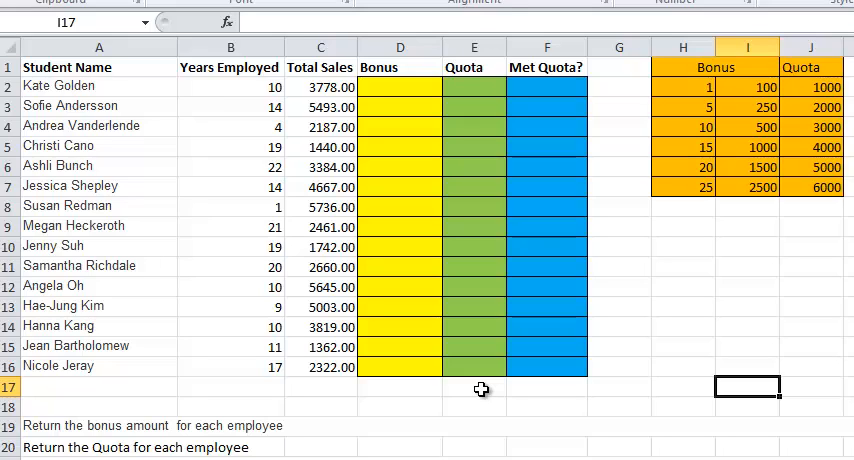
pyautogui.moveTo(402, 418)
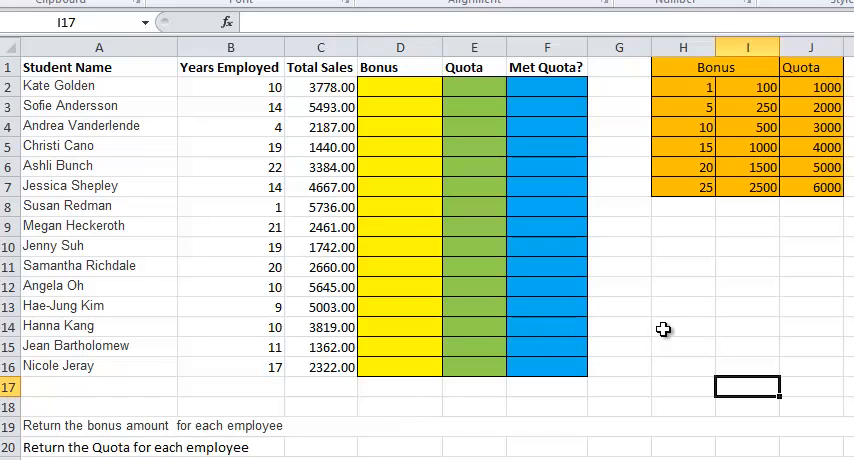
pyautogui.moveTo(718, 131)
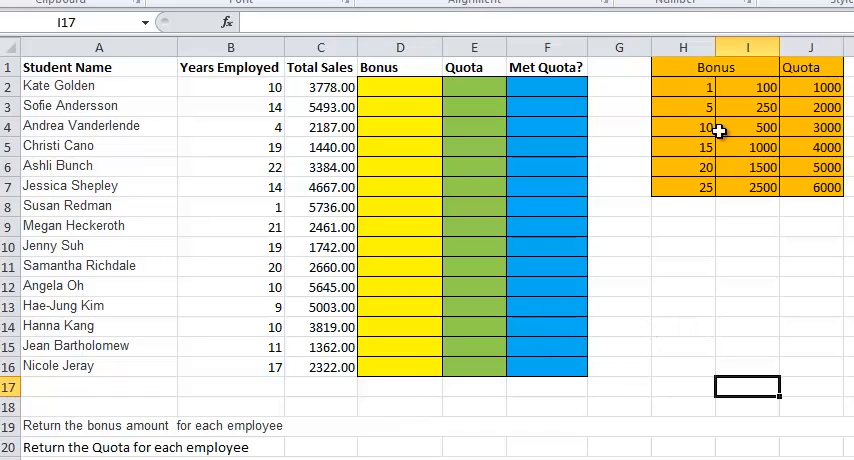
# Review the bonus and quota lookup table H1:J7 and select Bonus cell D2.
pyautogui.moveTo(683, 67); pyautogui.dragTo(825, 187)
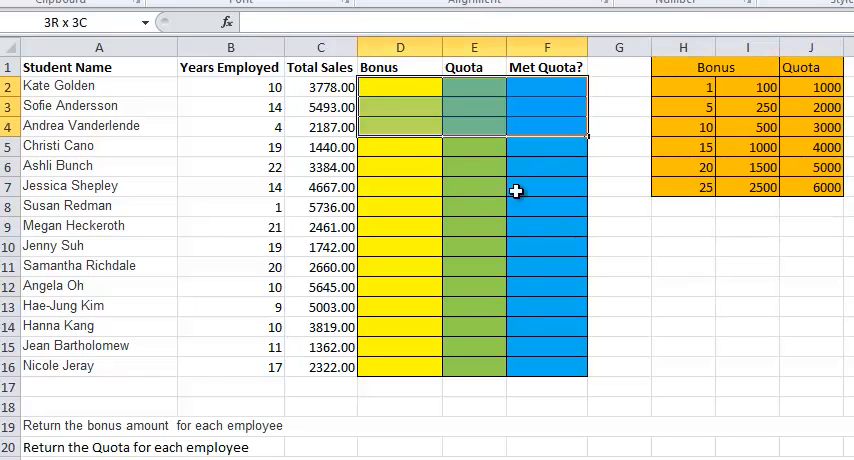
pyautogui.click(810, 366)
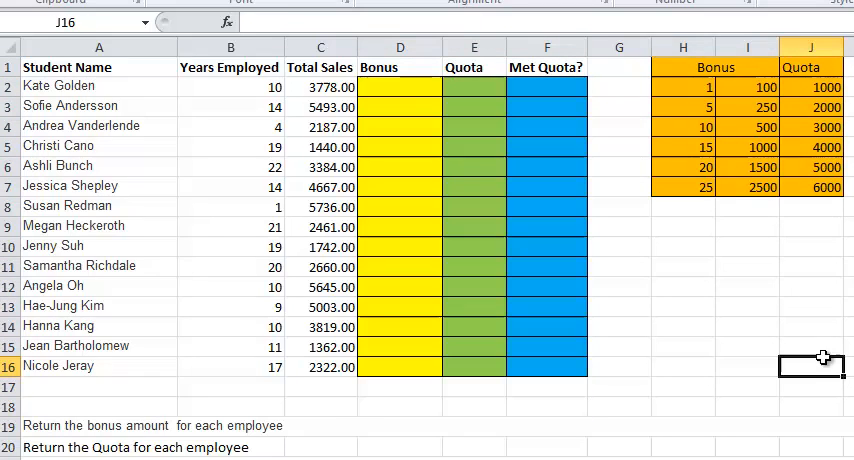
pyautogui.moveTo(408, 134)
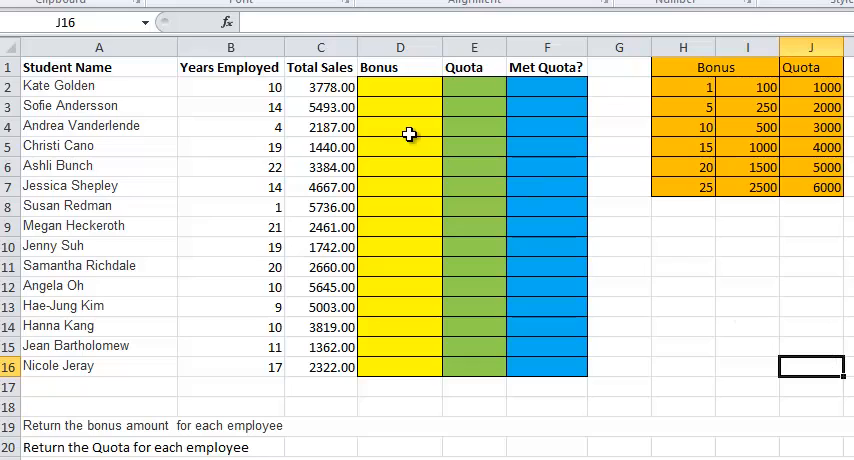
pyautogui.moveTo(393, 84)
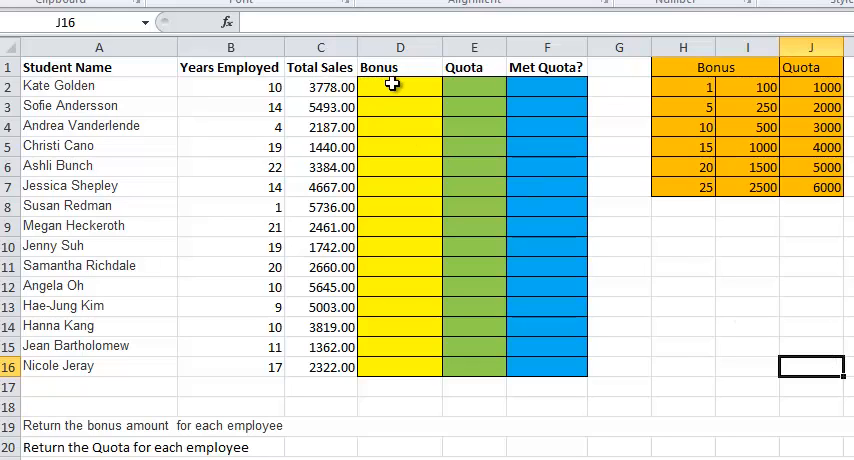
pyautogui.click(399, 86)
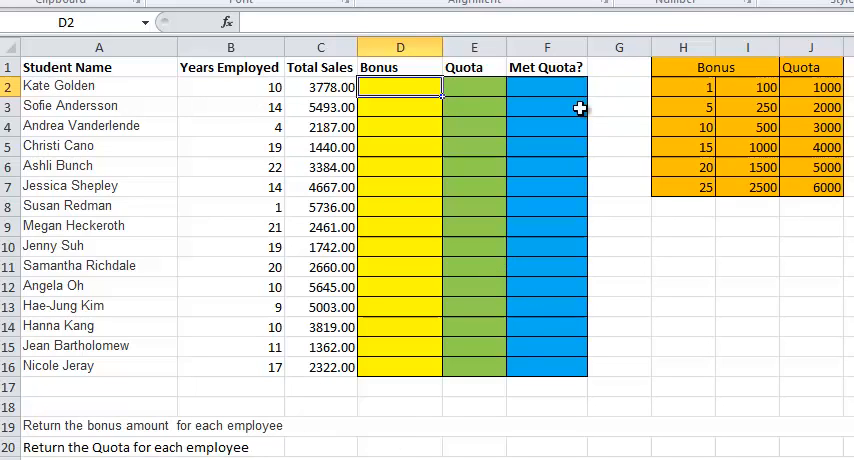
pyautogui.moveTo(683, 86); pyautogui.dragTo(683, 126)
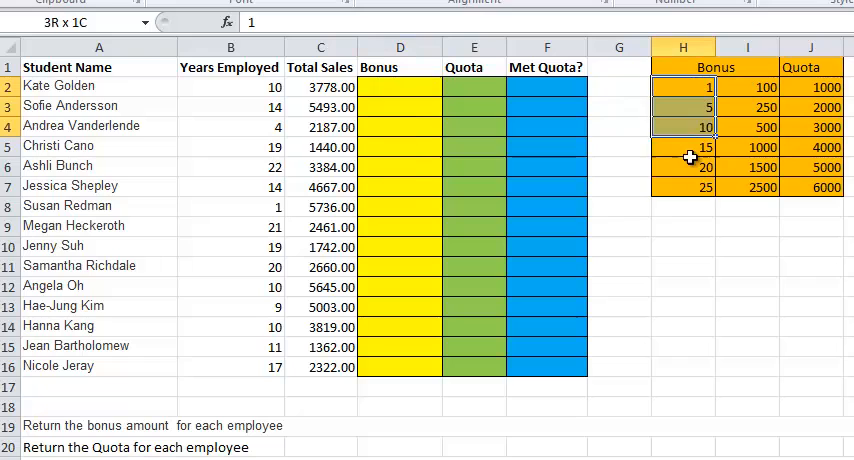
pyautogui.click(683, 286)
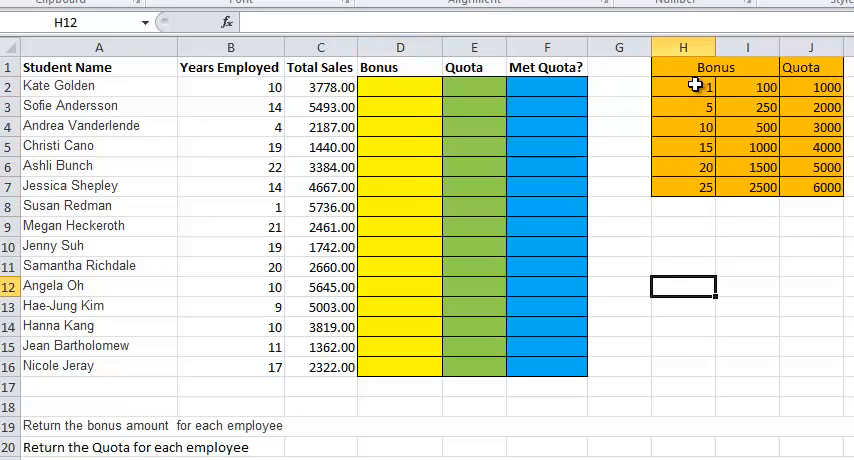
pyautogui.click(745, 87)
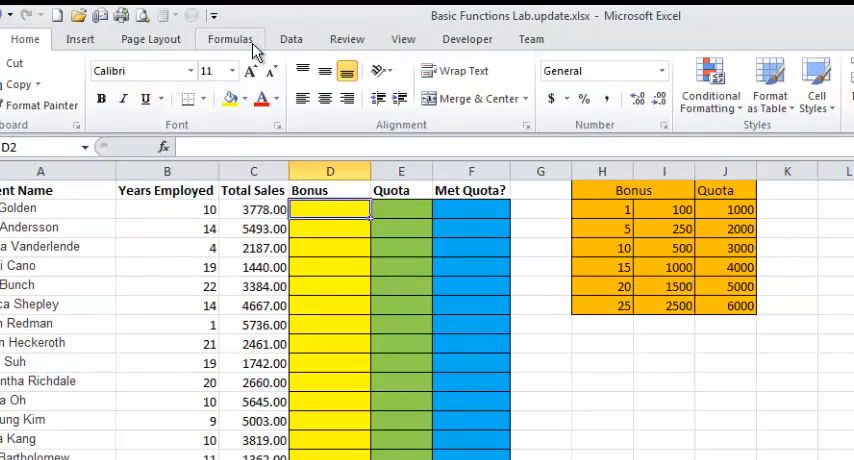
# Enter VLOOKUP(B2, $H$2:$J$8, 2) in D2 and fill it down to D16.
pyautogui.click(294, 83)
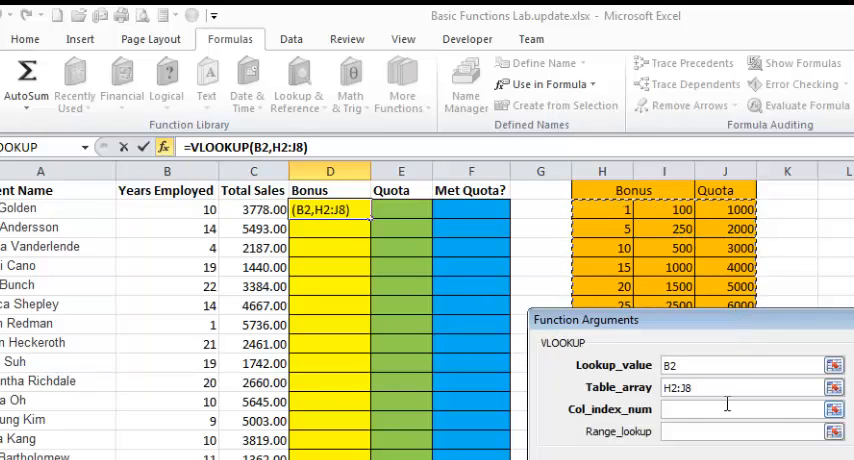
pyautogui.press('f4')
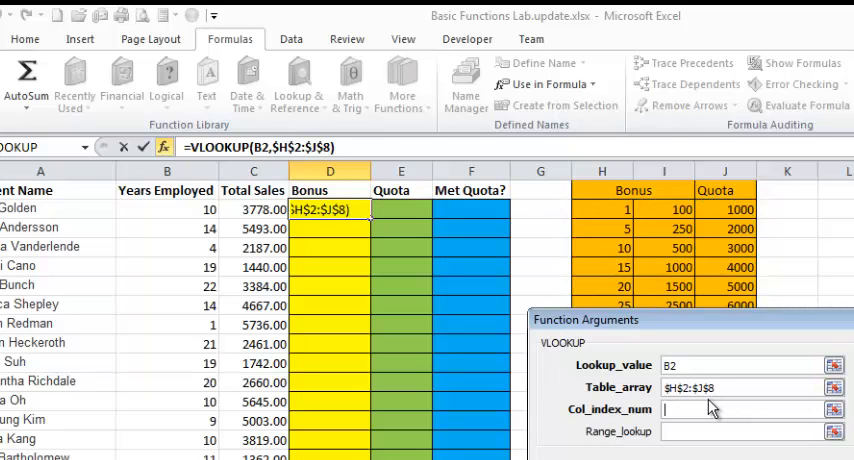
pyautogui.moveTo(723, 187)
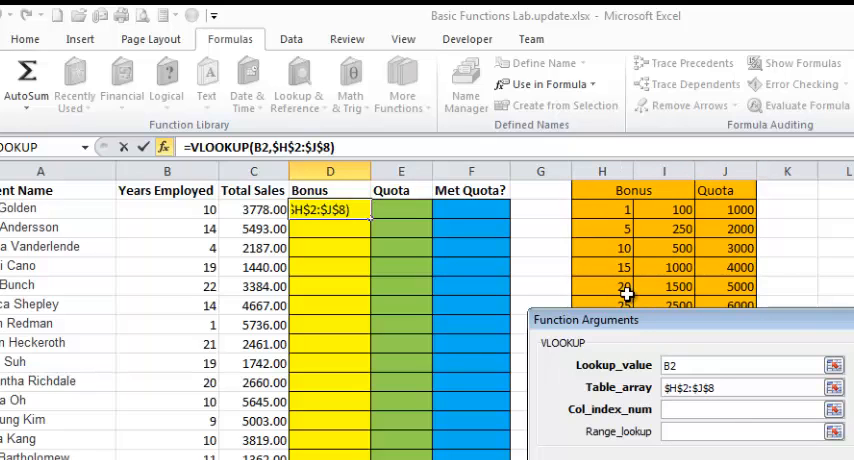
pyautogui.write('2')
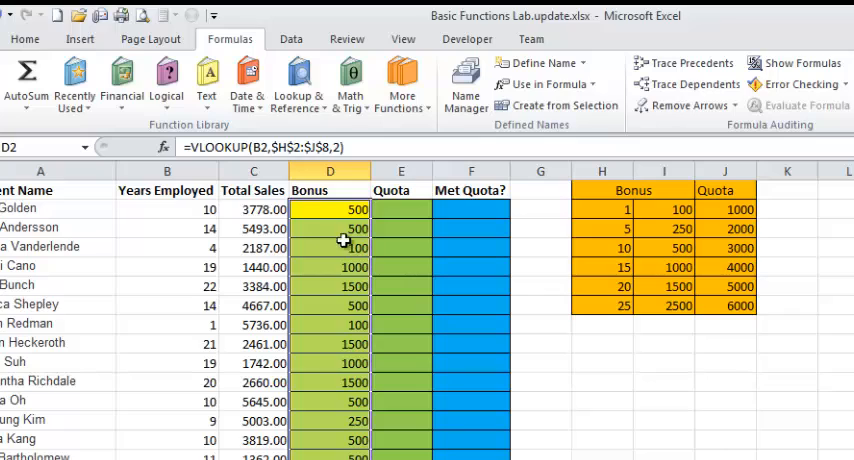
pyautogui.click(400, 209)
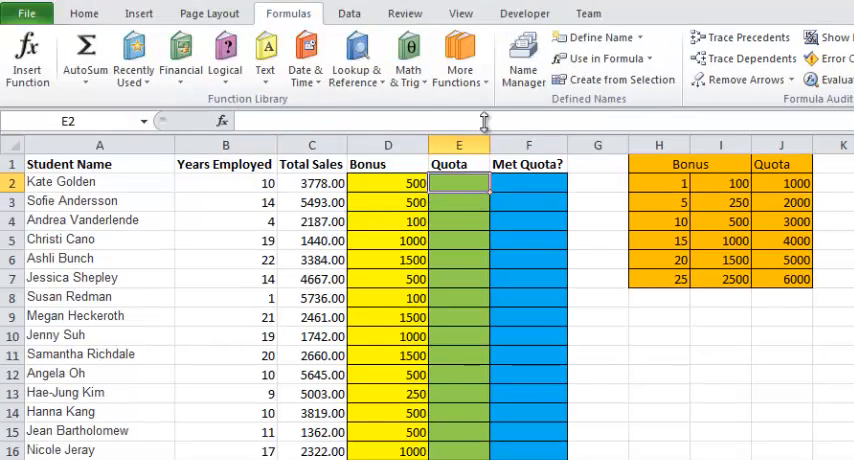
# Build a VLOOKUP in E2 on years B2 against the quota table, column 3.
pyautogui.click(356, 57)
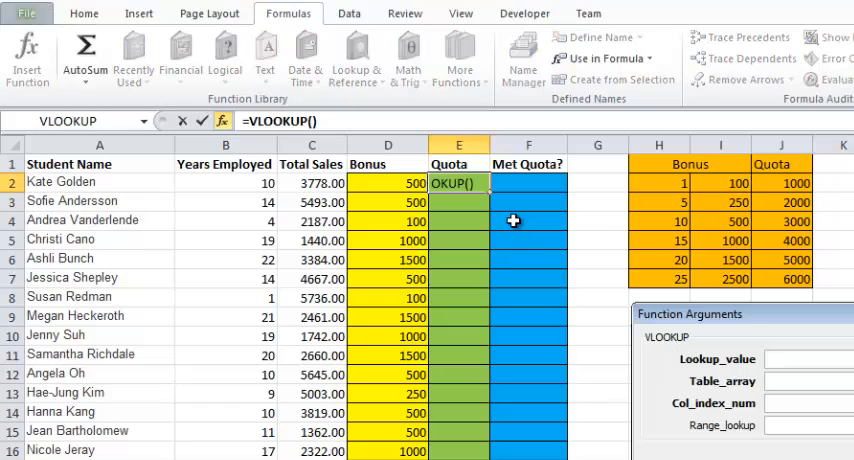
pyautogui.click(241, 183)
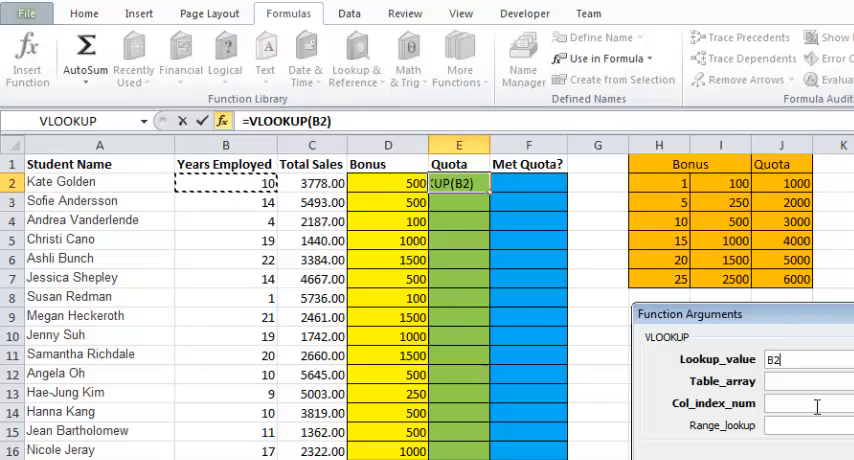
pyautogui.click(808, 381)
pyautogui.write('$H$2:$J$7')
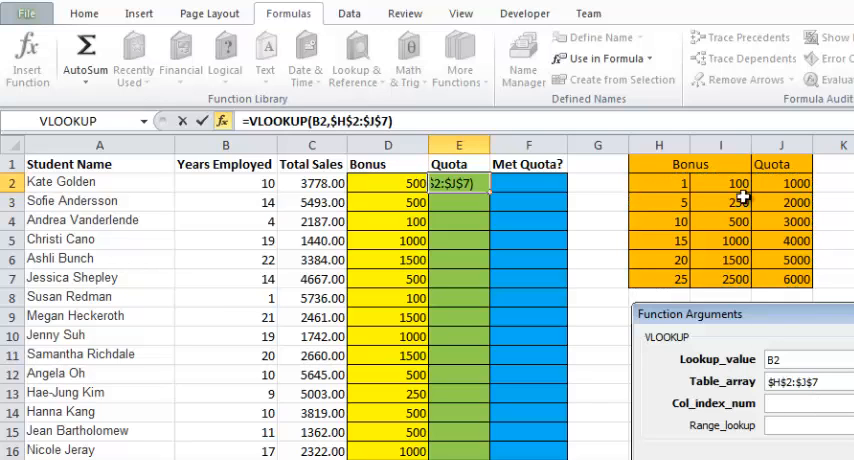
pyautogui.write('3')
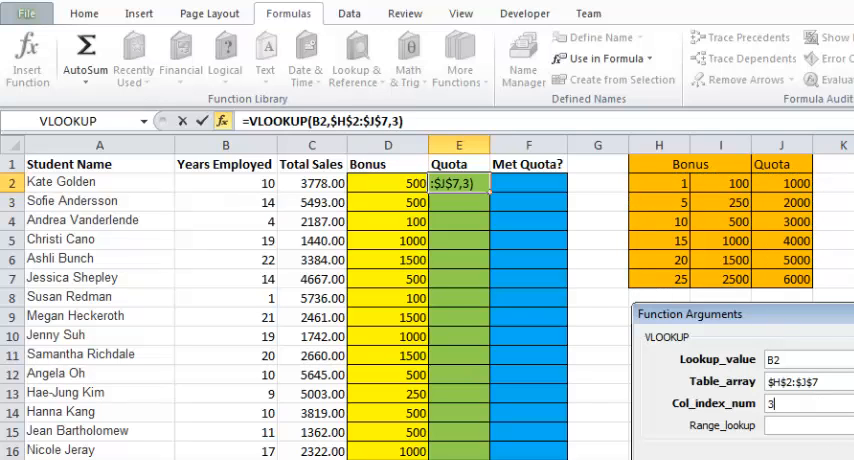
pyautogui.moveTo(762, 223)
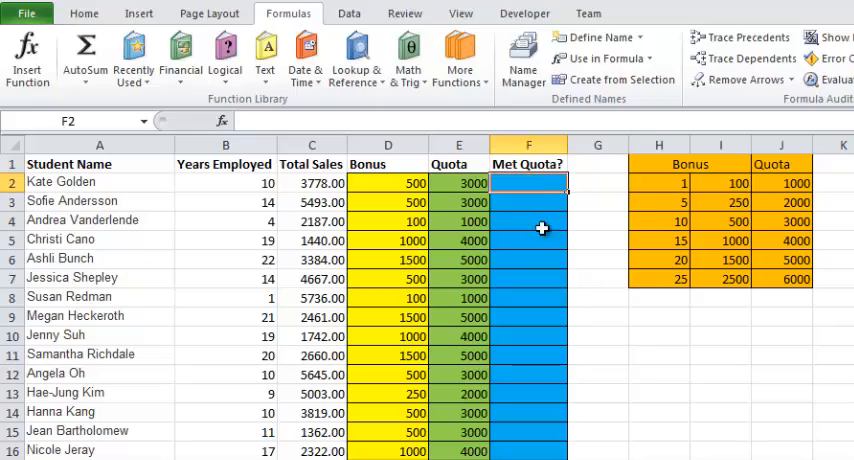
pyautogui.moveTo(581, 304)
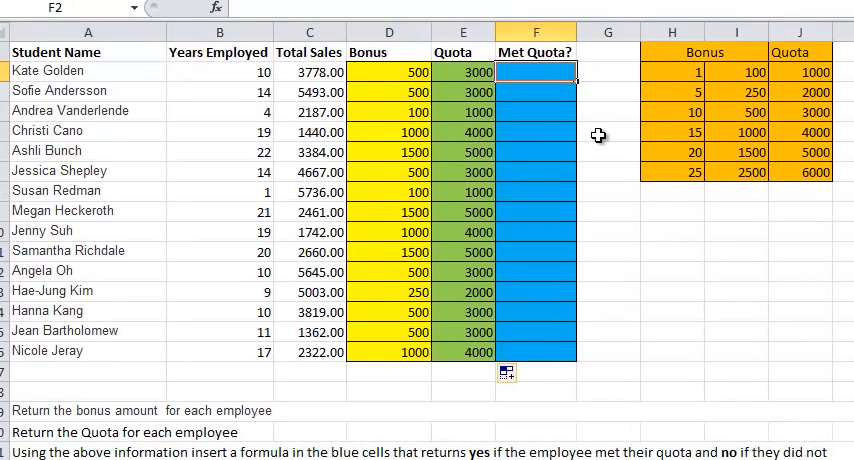
# Enter IF(C2>=E2,"YES","NO") in F2, fill it down, and check F6.
pyautogui.click(234, 35)
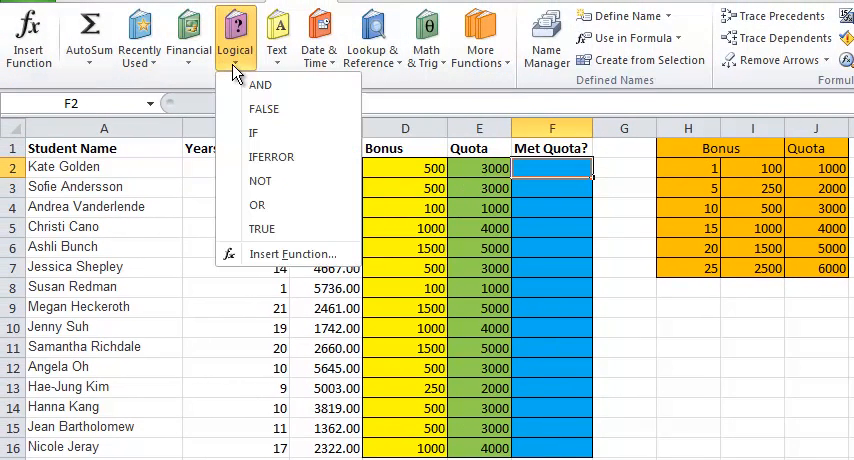
pyautogui.click(253, 132)
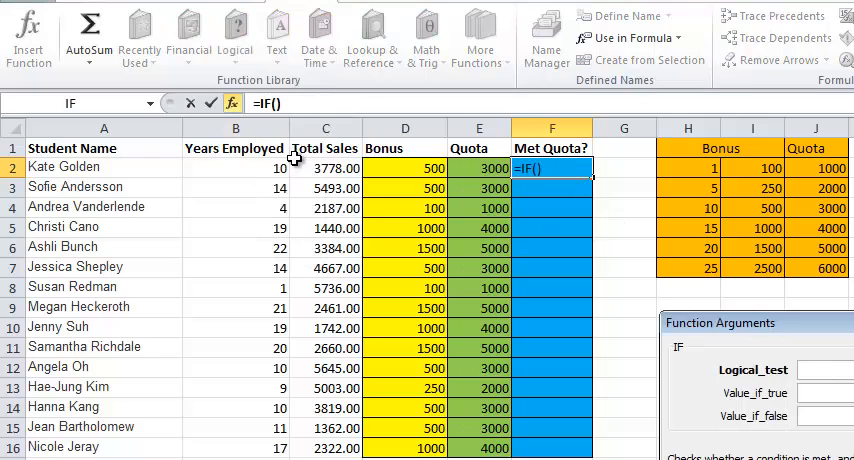
pyautogui.click(325, 168)
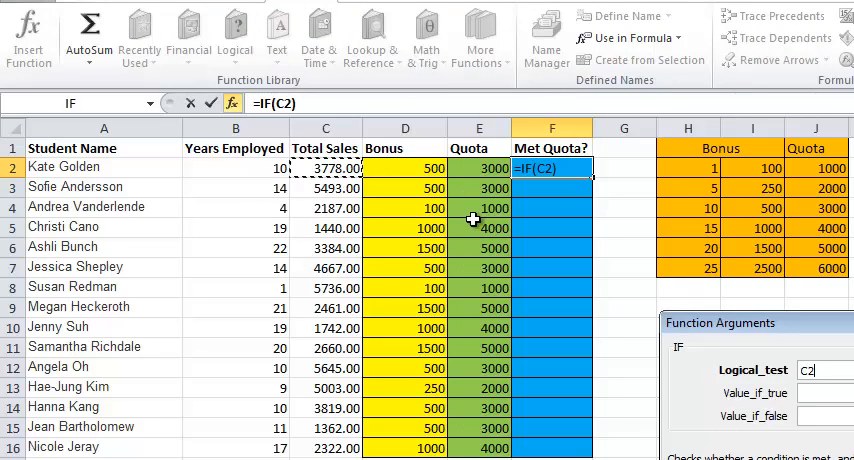
pyautogui.write('>=')
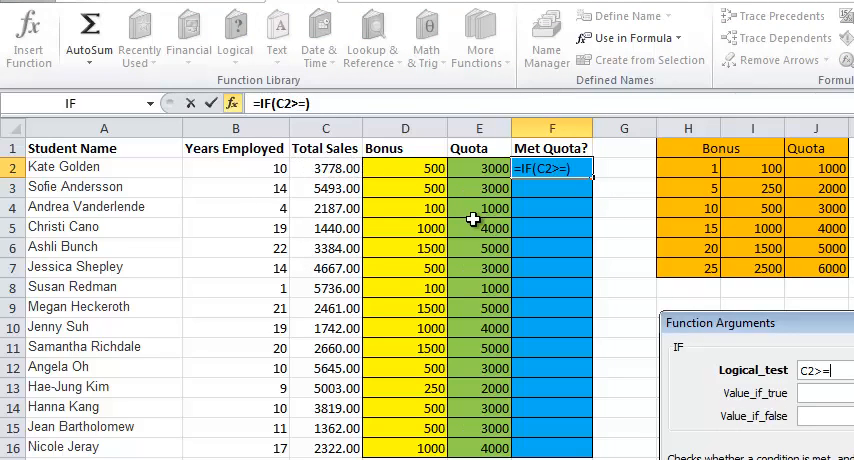
pyautogui.click(479, 168)
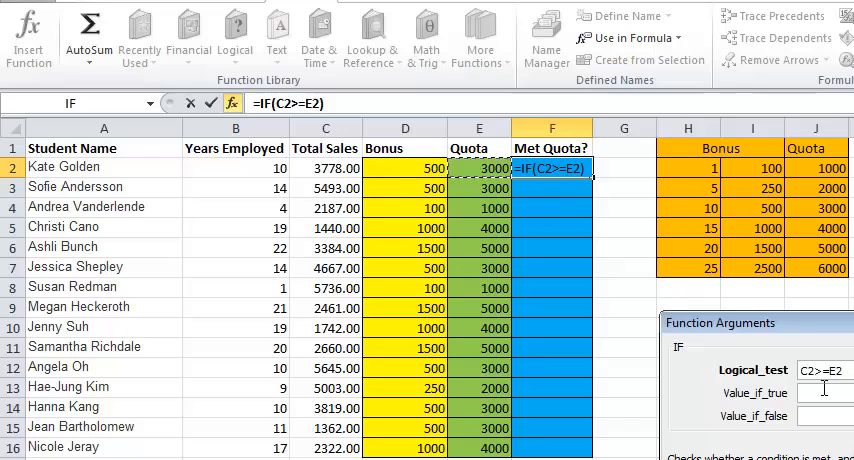
pyautogui.write('YES')
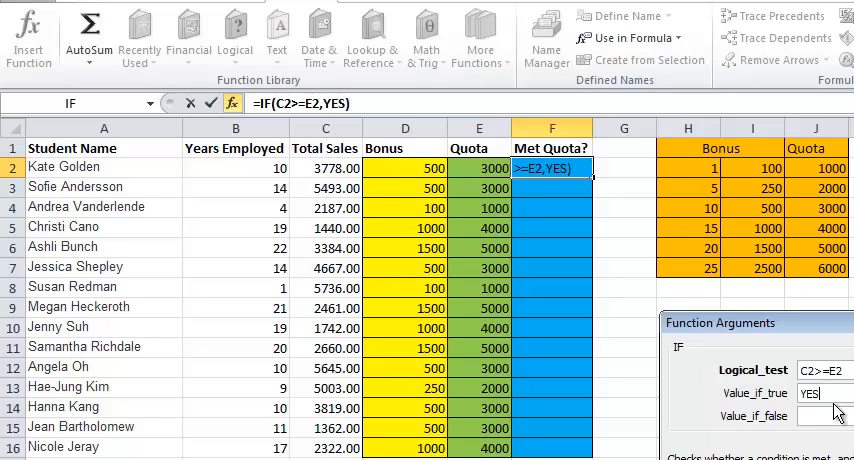
pyautogui.write('NO"')
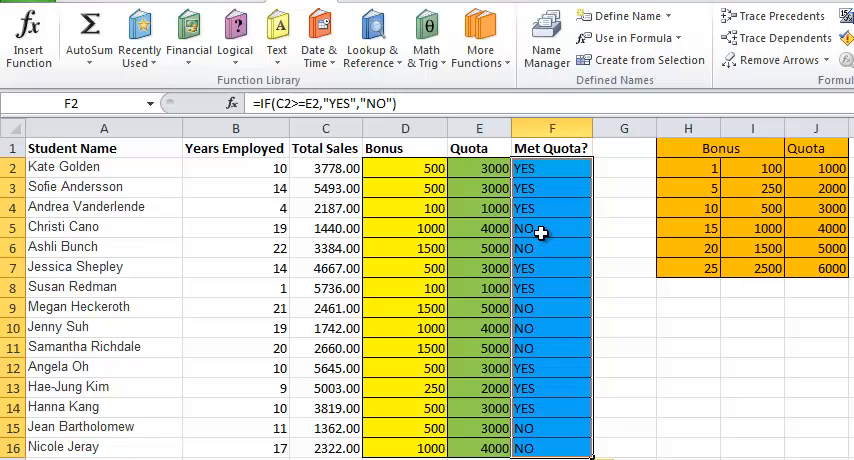
pyautogui.click(550, 247)
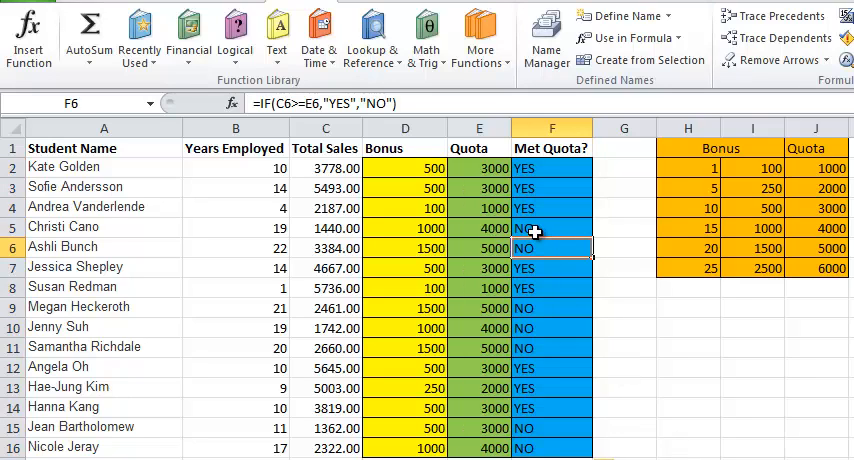
pyautogui.click(478, 227)
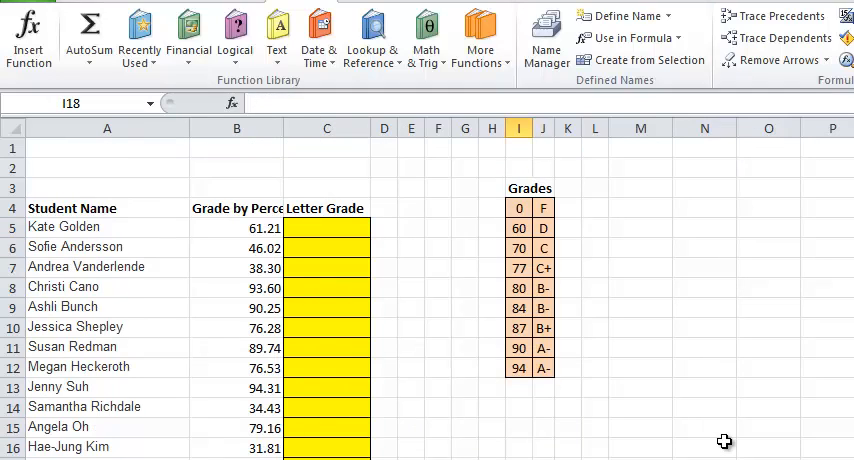
# Start a VLOOKUP in Letter Grade cell C5 using percentage grade B5.
pyautogui.click(704, 446)
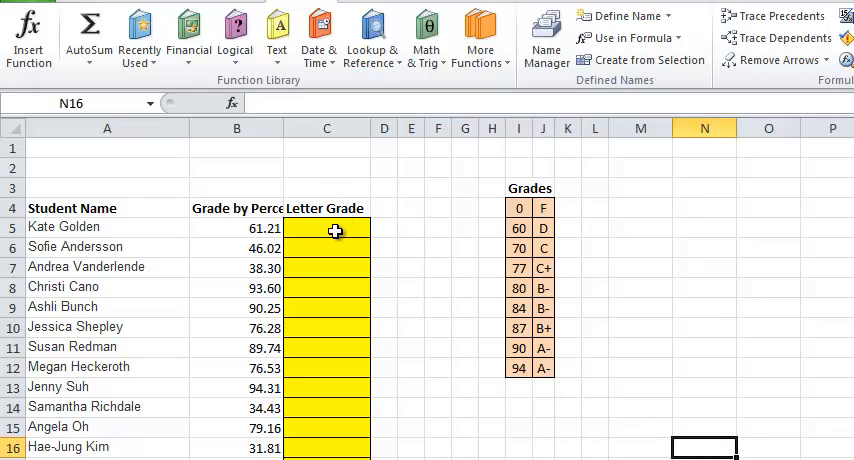
pyautogui.click(327, 227)
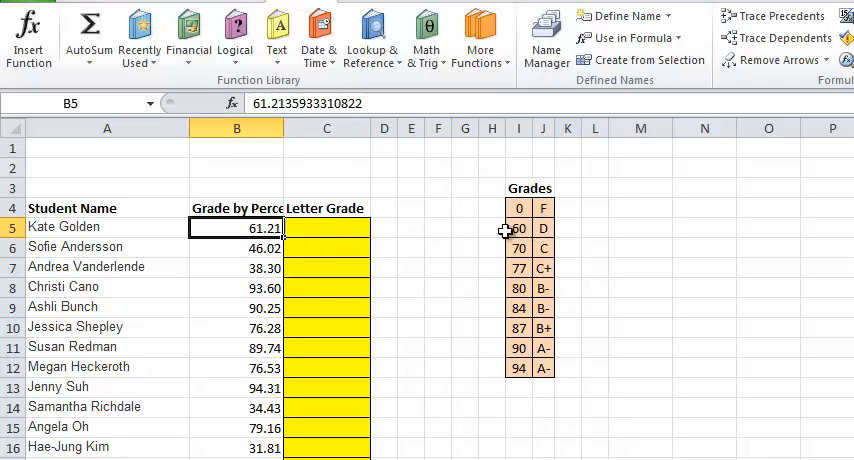
pyautogui.click(326, 227)
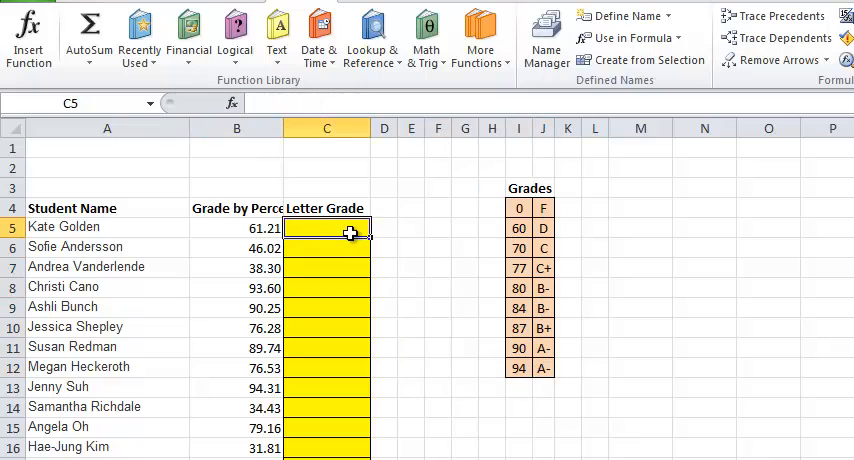
pyautogui.write('=VLOOKUP(')
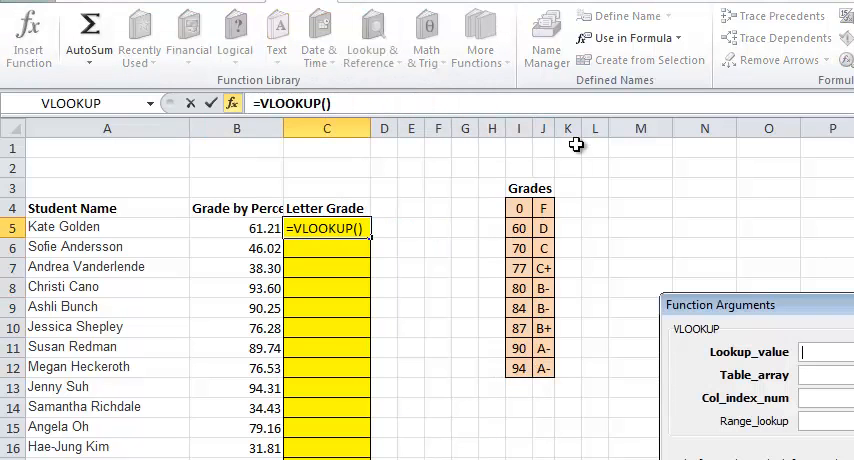
pyautogui.click(236, 226)
pyautogui.write('$I$4:$J$12')
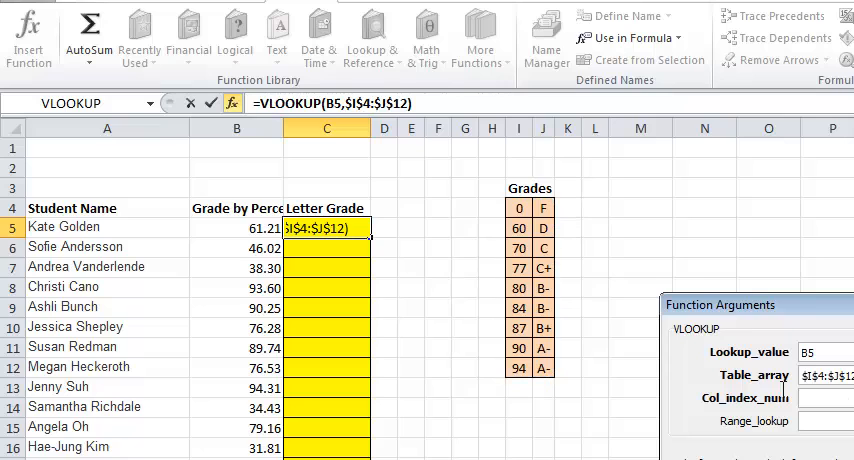
pyautogui.moveTo(560, 233)
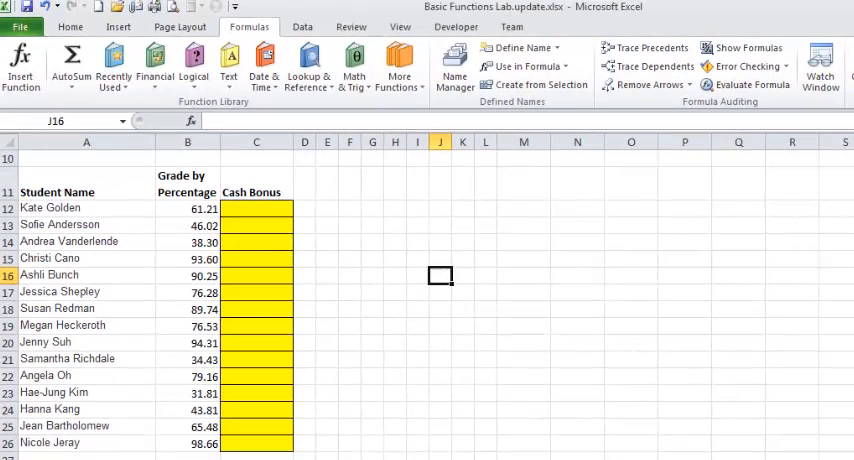
# Insert HLOOKUP in C12 on absolute Grades table D2:L4, row 3, and fill down.
pyautogui.scroll(3)
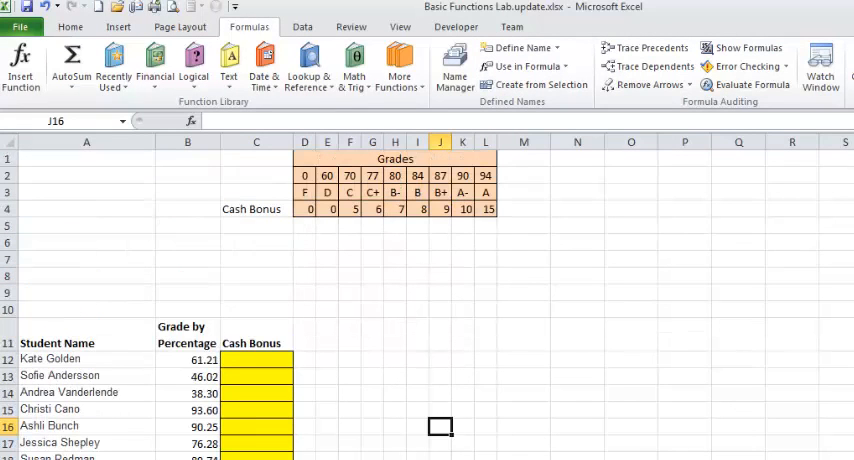
pyautogui.moveTo(299, 389)
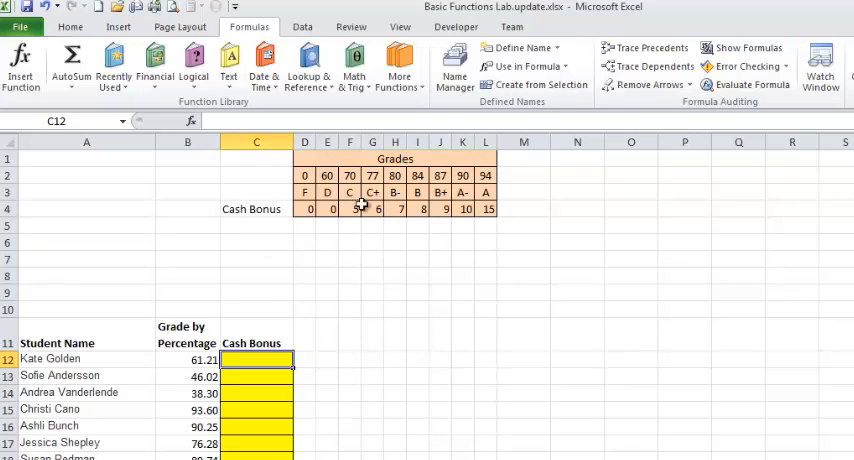
pyautogui.click(308, 65)
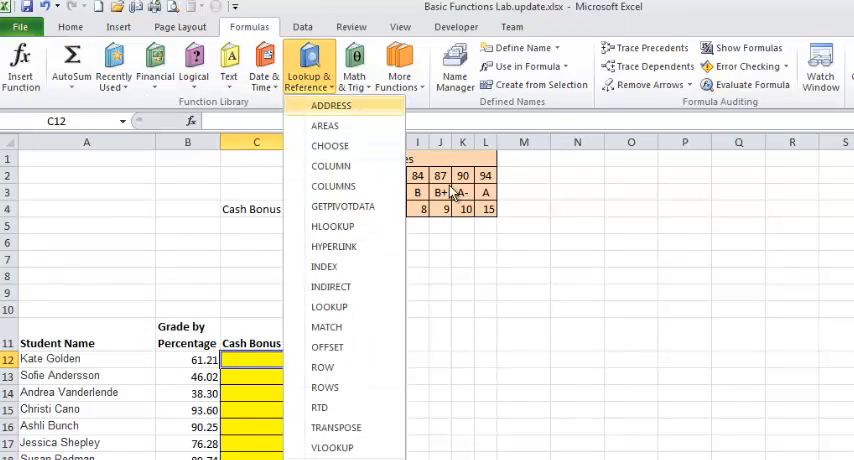
pyautogui.moveTo(332, 226)
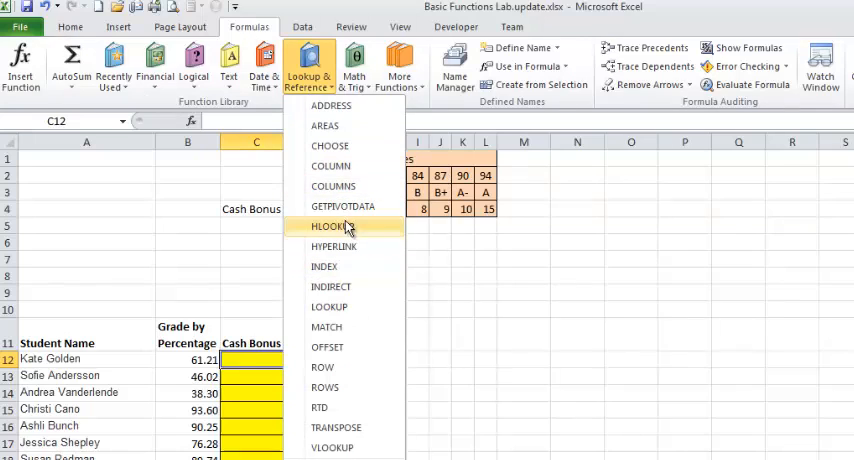
pyautogui.click(331, 225)
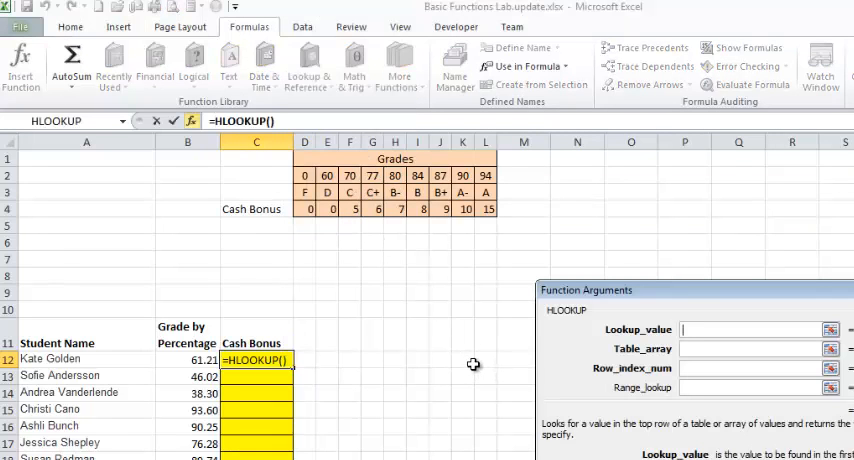
pyautogui.moveTo(506, 362)
pyautogui.write('B12')
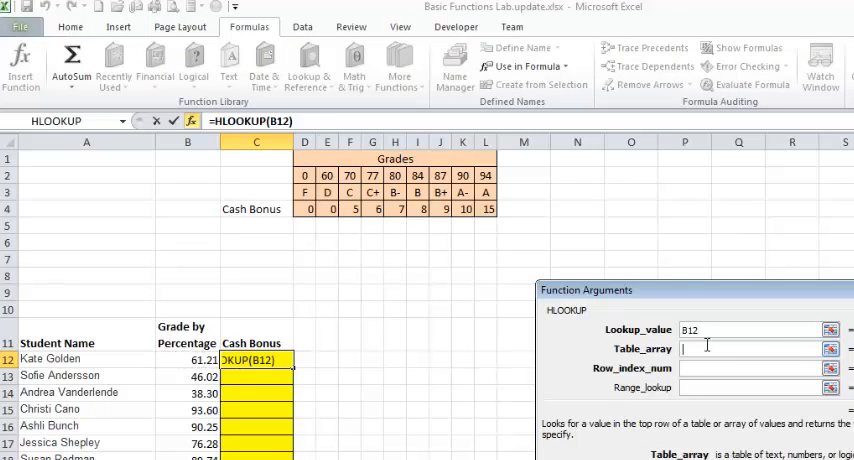
pyautogui.moveTo(305, 175); pyautogui.dragTo(485, 209)
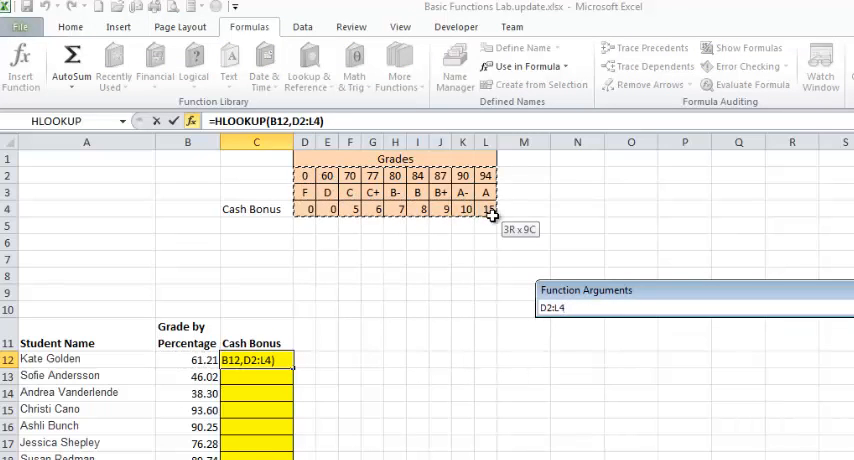
pyautogui.press('f4')
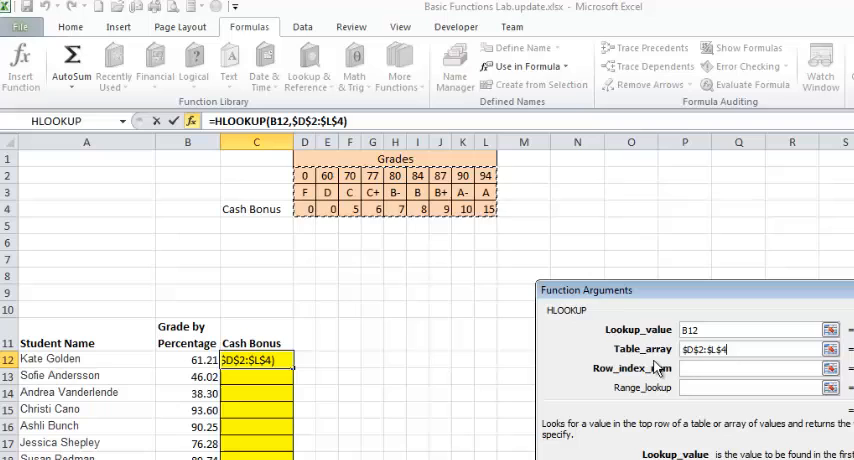
pyautogui.click(755, 368)
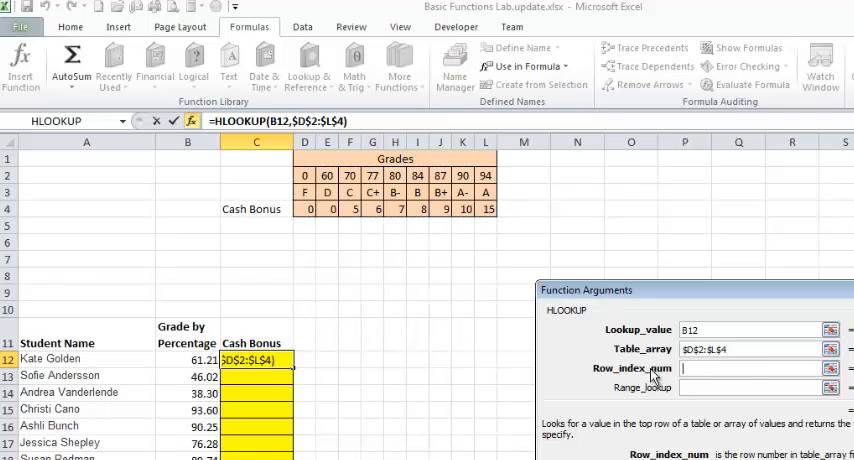
pyautogui.moveTo(459, 342)
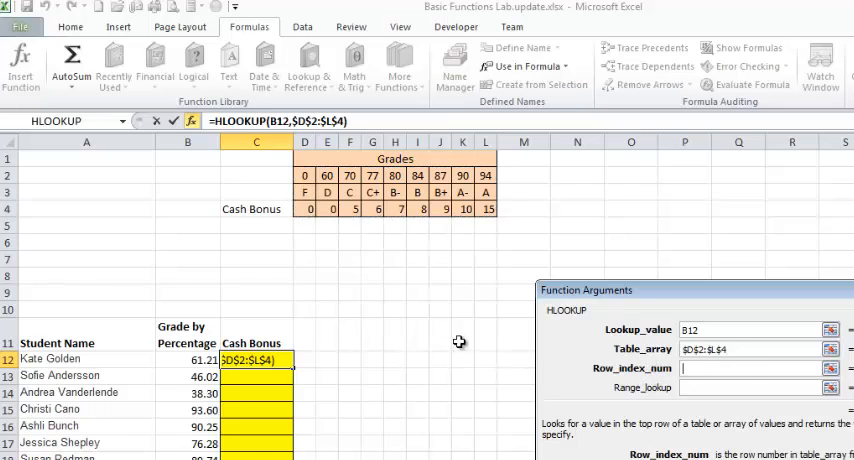
pyautogui.moveTo(408, 330)
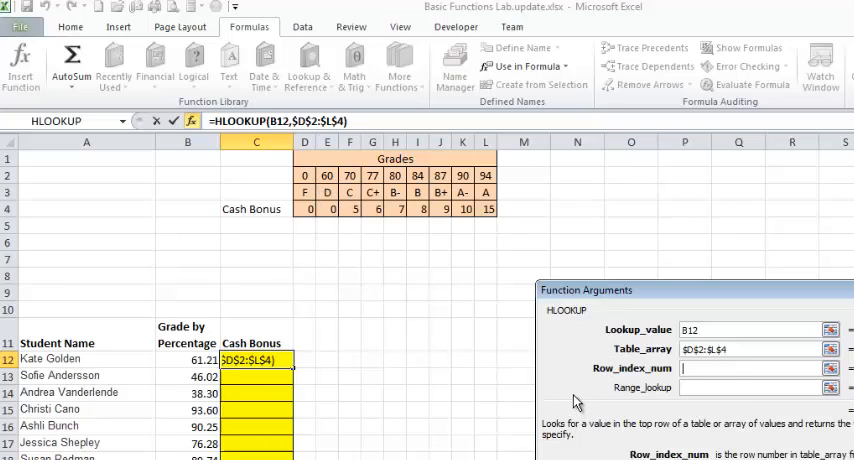
pyautogui.write('3')
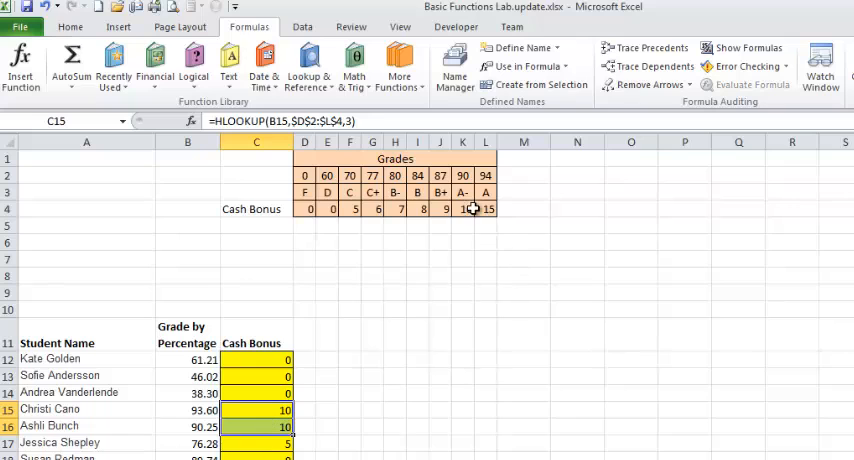
pyautogui.click(440, 334)
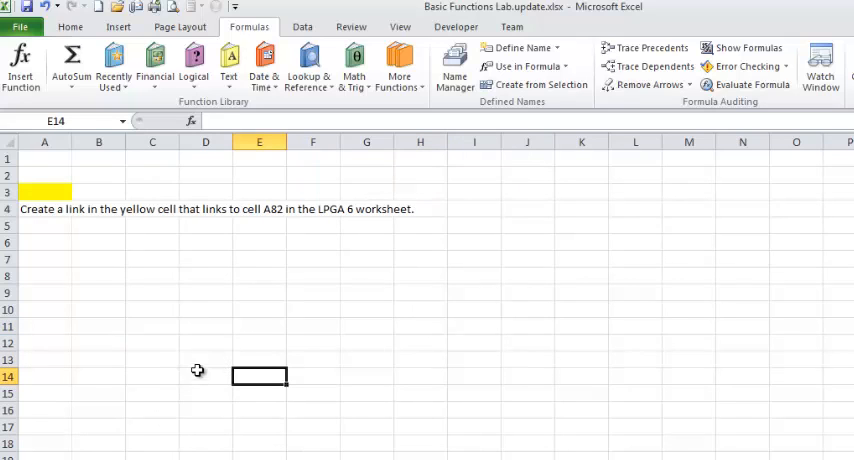
pyautogui.moveTo(194, 341)
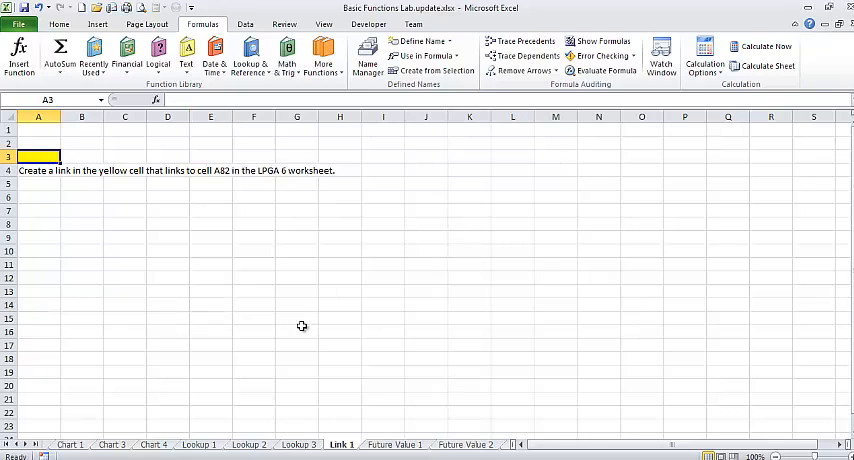
# Start an = reference in the yellow cell and switch to the LPGA 6 sheet.
pyautogui.write('=')
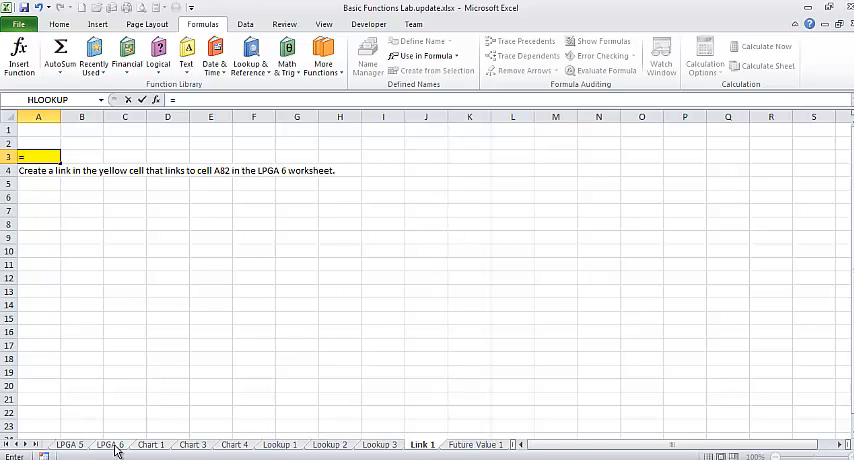
pyautogui.click(108, 444)
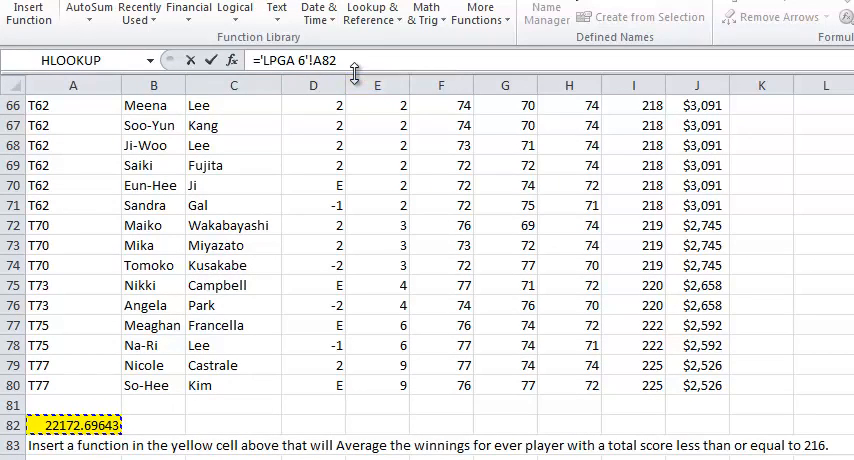
pyautogui.moveTo(188, 13)
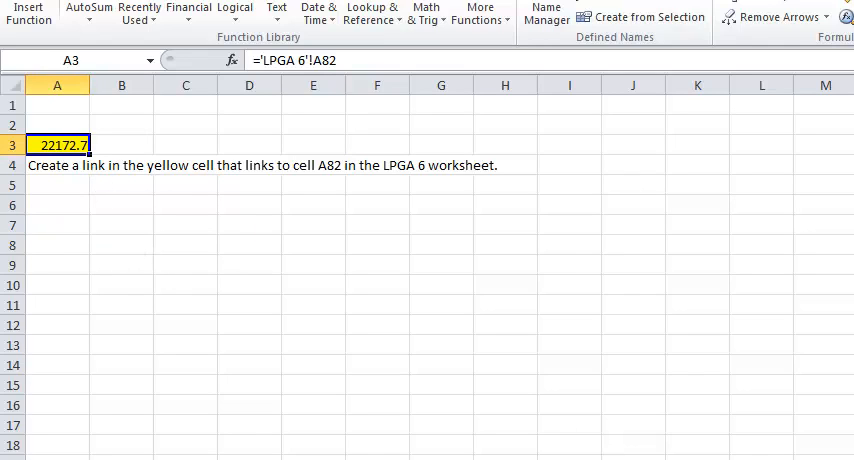
pyautogui.moveTo(497, 455)
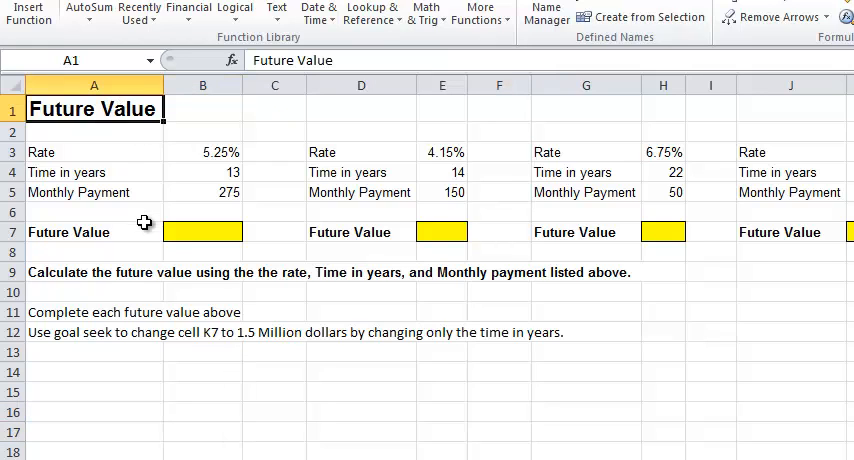
# Build an FV formula in B7 with rate B3/12, periods B4*12 and payment B5.
pyautogui.click(586, 350)
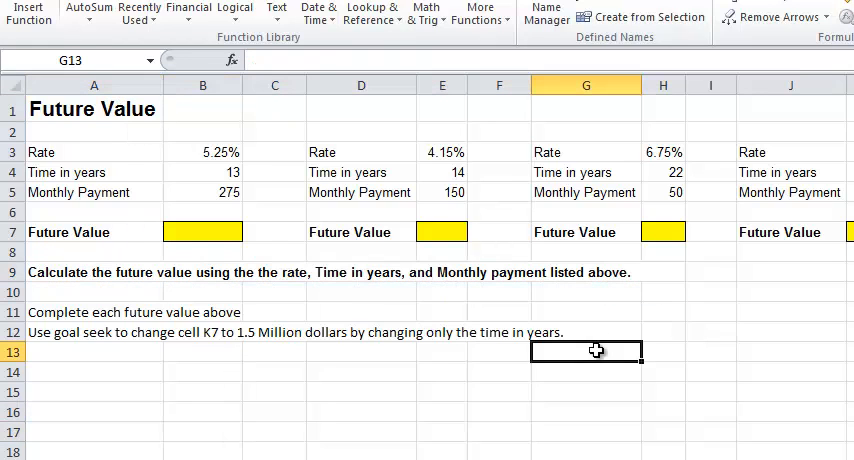
pyautogui.click(202, 231)
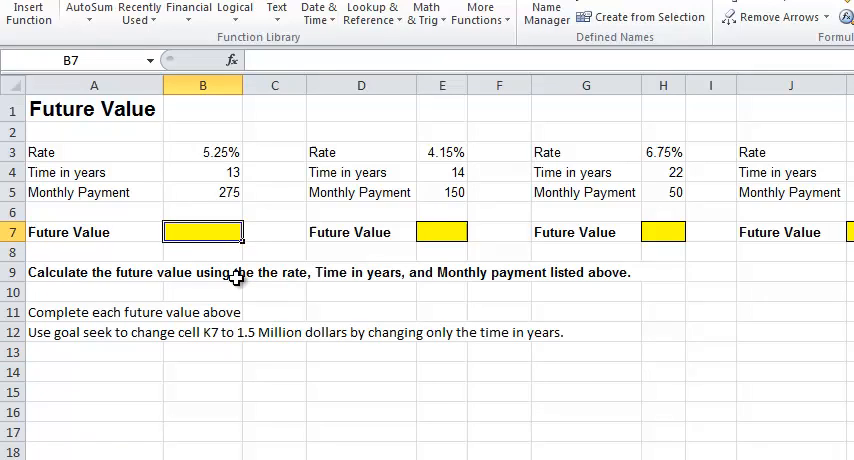
pyautogui.moveTo(455, 377)
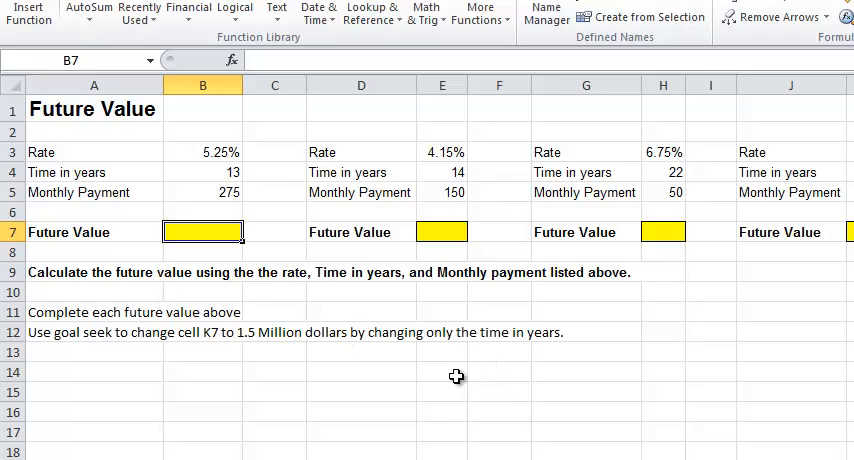
pyautogui.moveTo(218, 60)
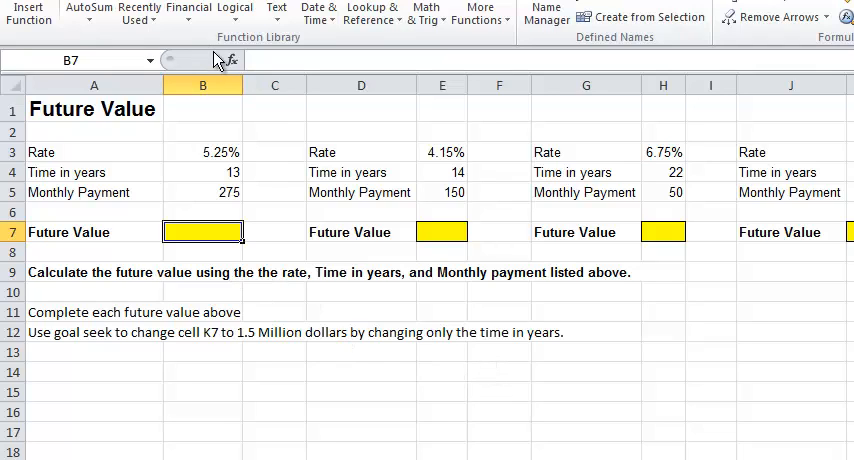
pyautogui.moveTo(189, 12)
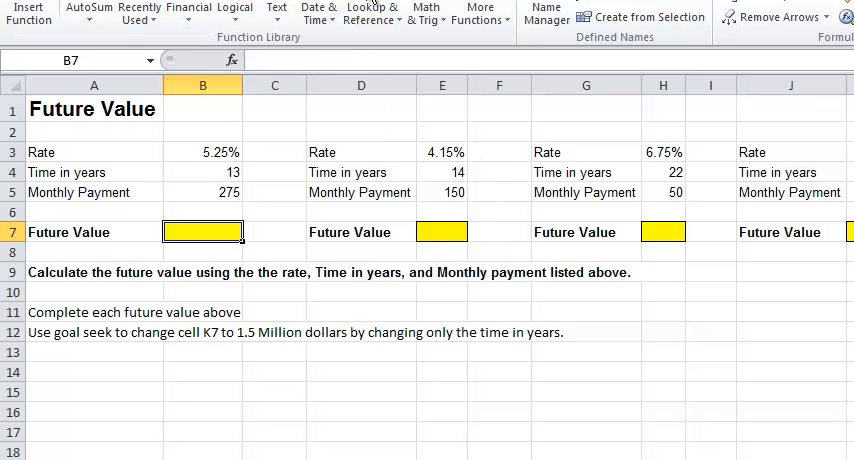
pyautogui.click(189, 14)
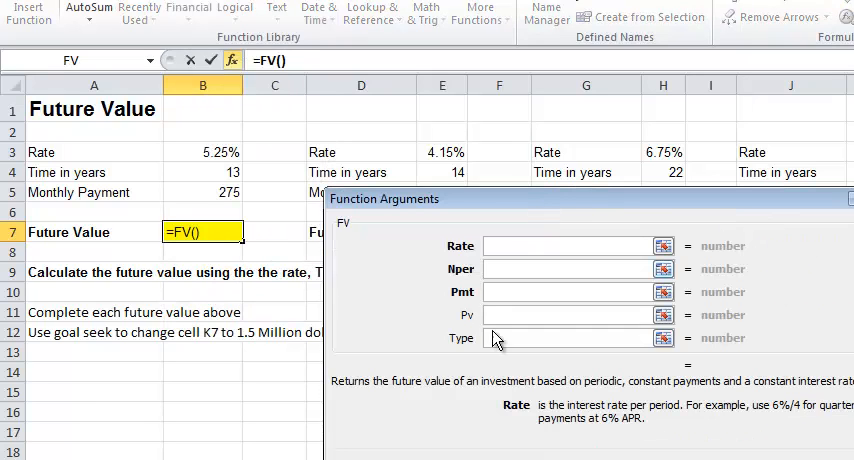
pyautogui.click(202, 151)
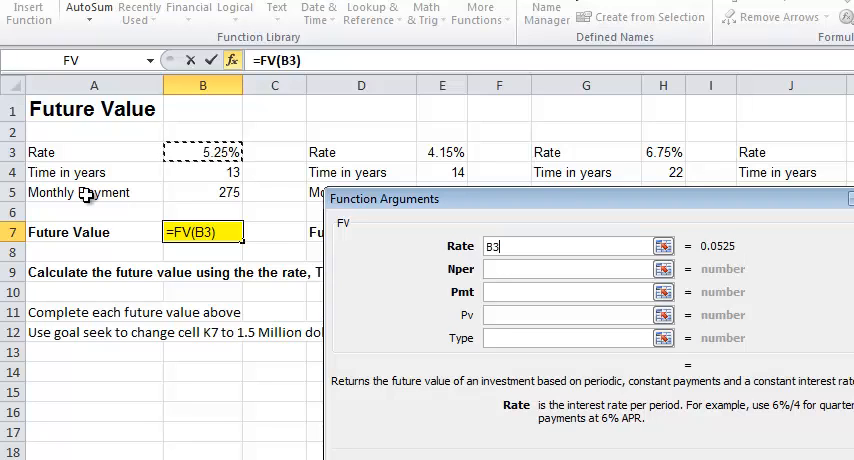
pyautogui.write('/12')
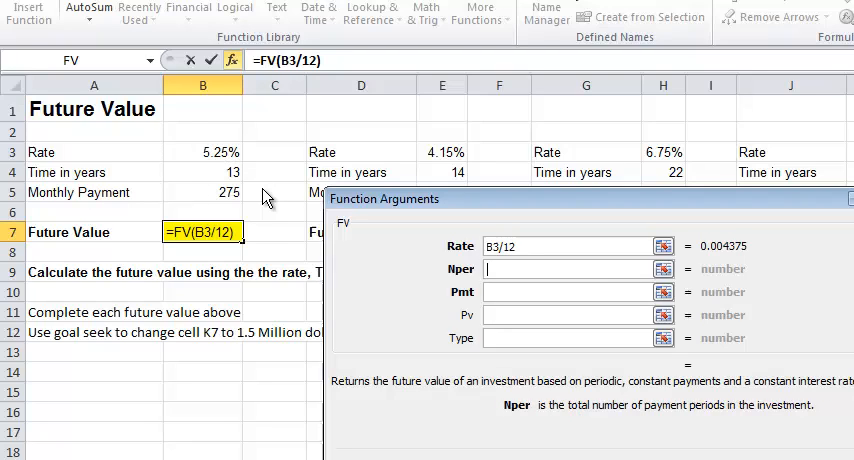
pyautogui.click(202, 172)
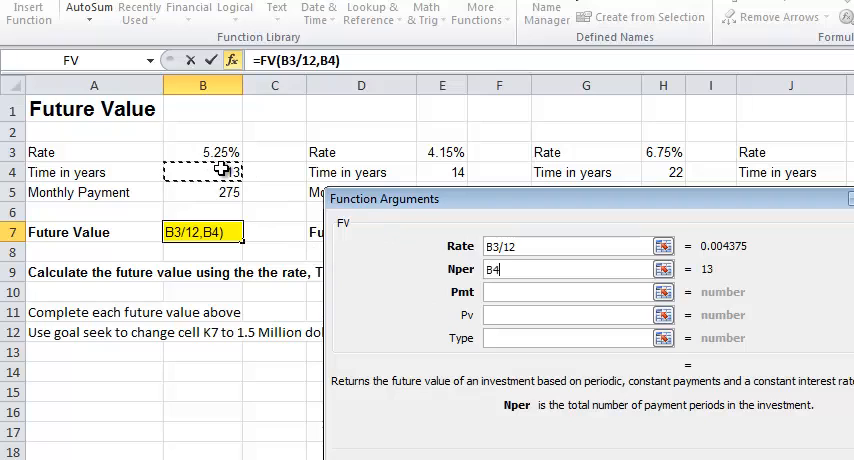
pyautogui.write('*12')
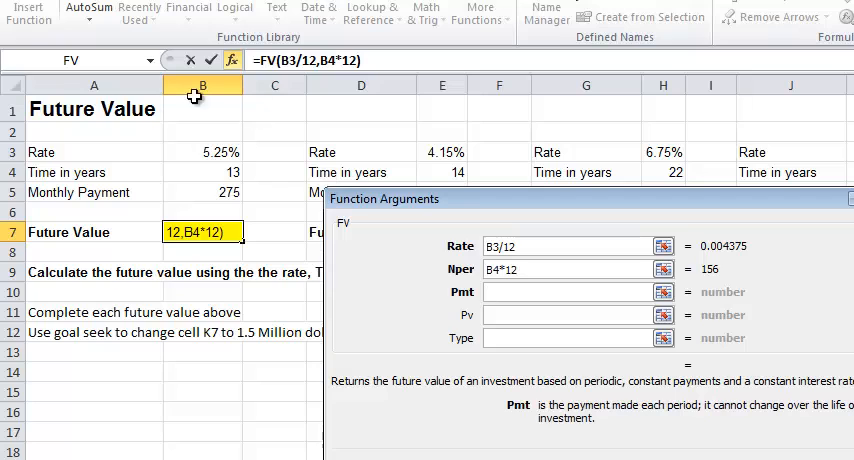
pyautogui.click(203, 192)
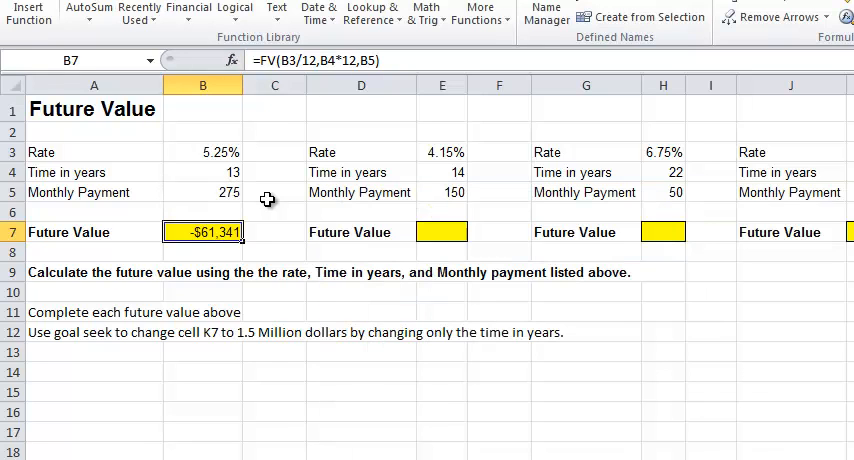
pyautogui.moveTo(271, 378)
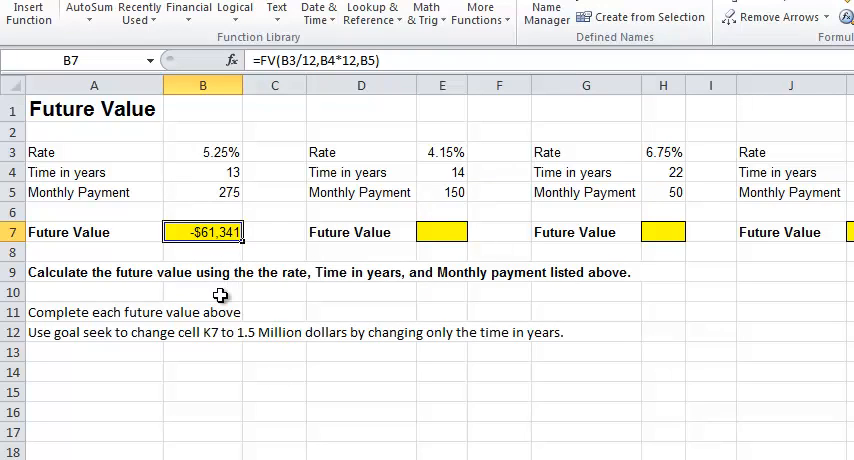
pyautogui.moveTo(205, 357)
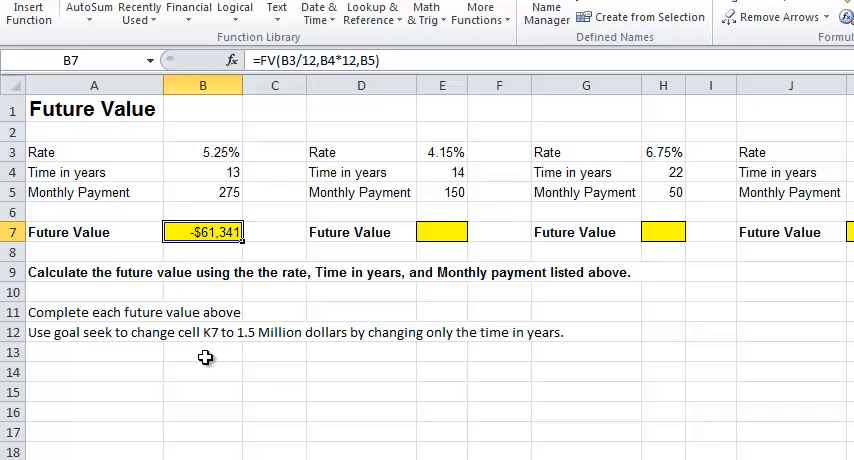
pyautogui.moveTo(191, 181)
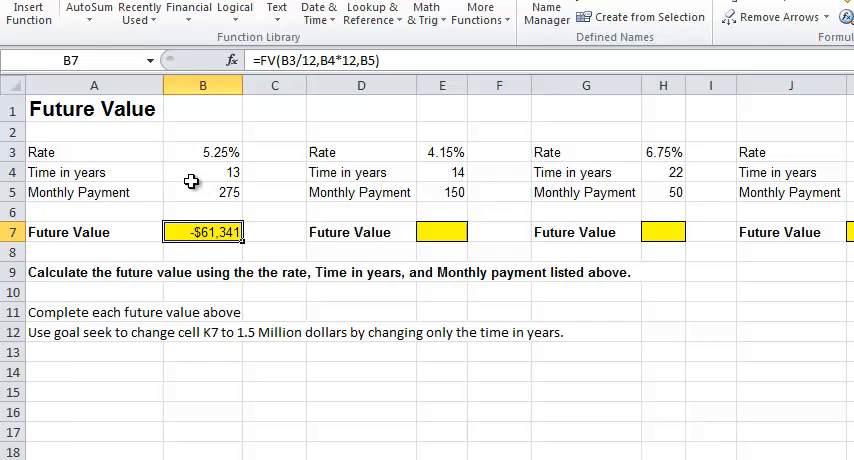
pyautogui.moveTo(228, 152)
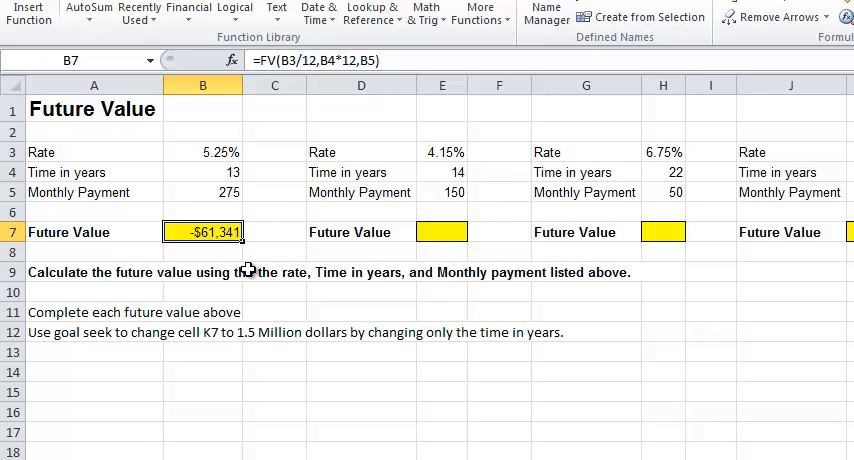
pyautogui.moveTo(238, 257)
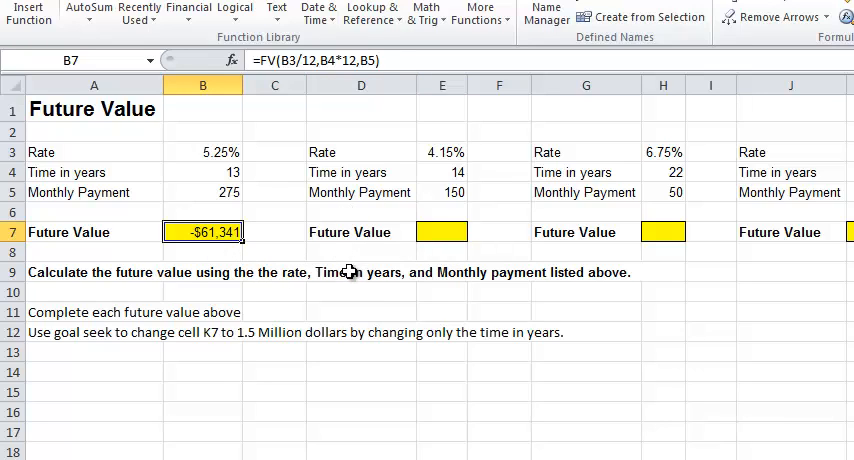
# Build the E7 FV formula with rate/12, periods E4*12 and payment E5, giving ($34,093.05).
pyautogui.click(365, 60)
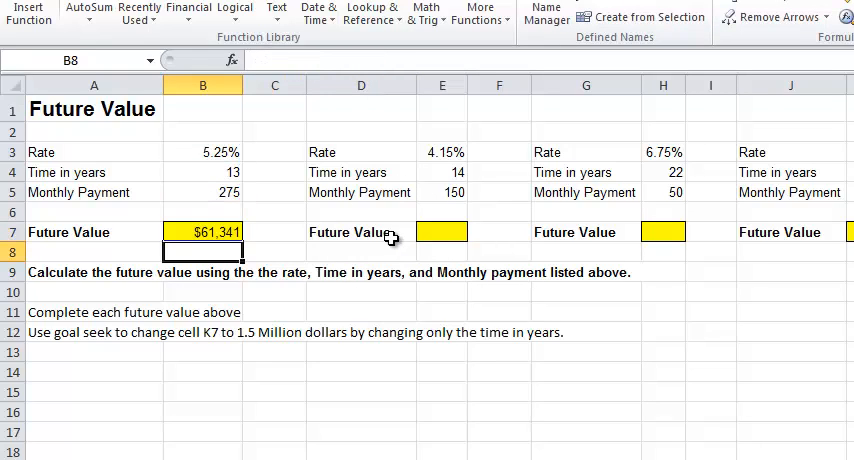
pyautogui.moveTo(350, 283)
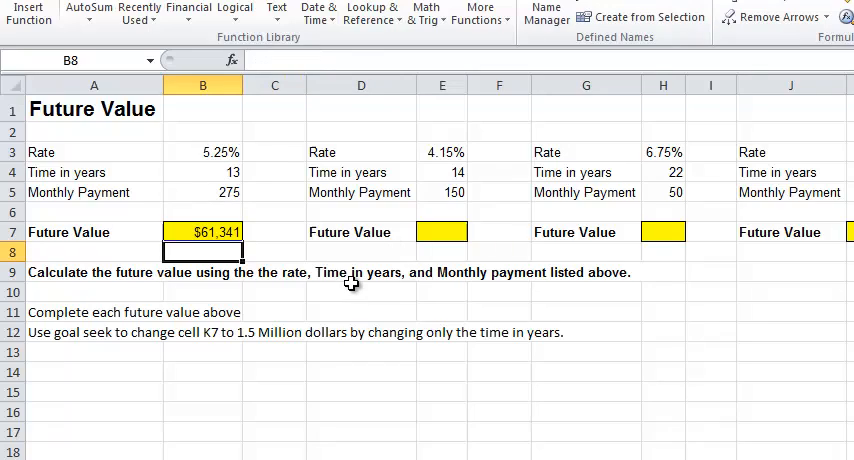
pyautogui.click(441, 231)
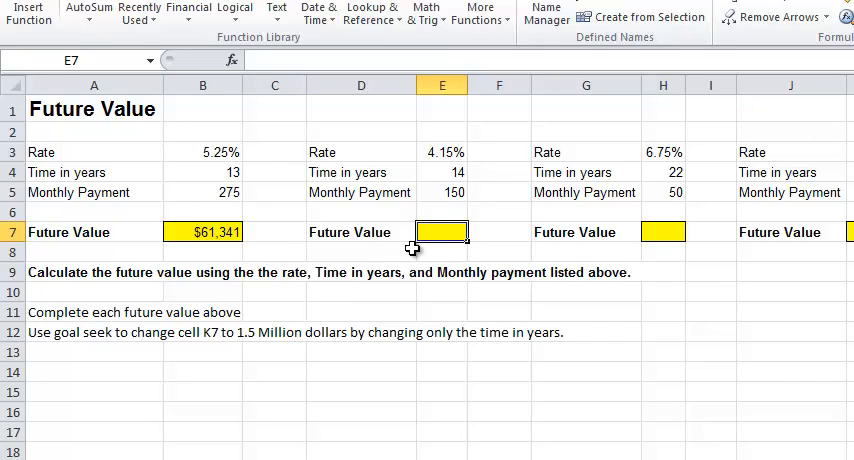
pyautogui.moveTo(378, 347)
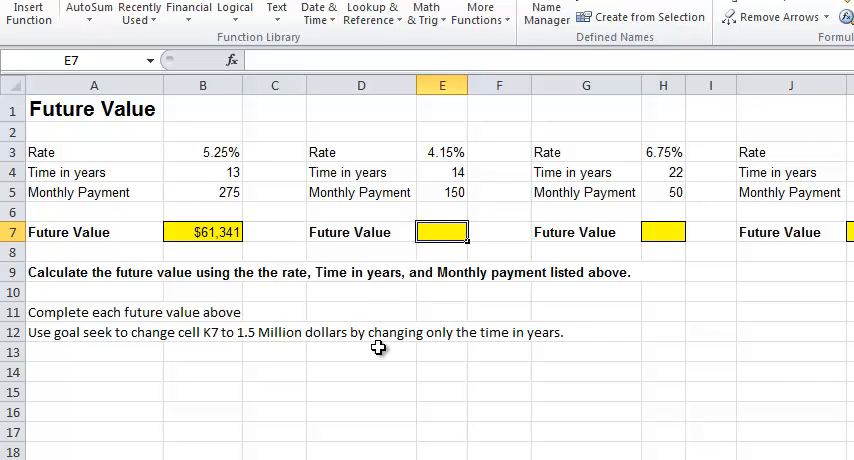
pyautogui.click(188, 14)
pyautogui.write('E3/')
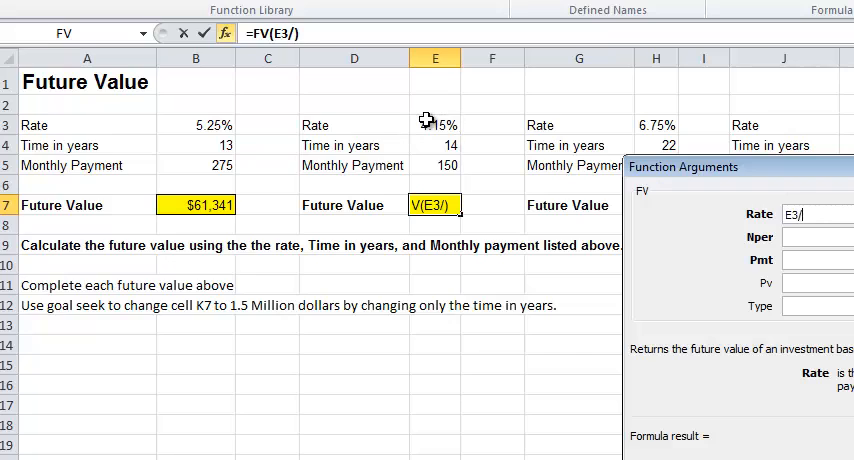
pyautogui.write('12')
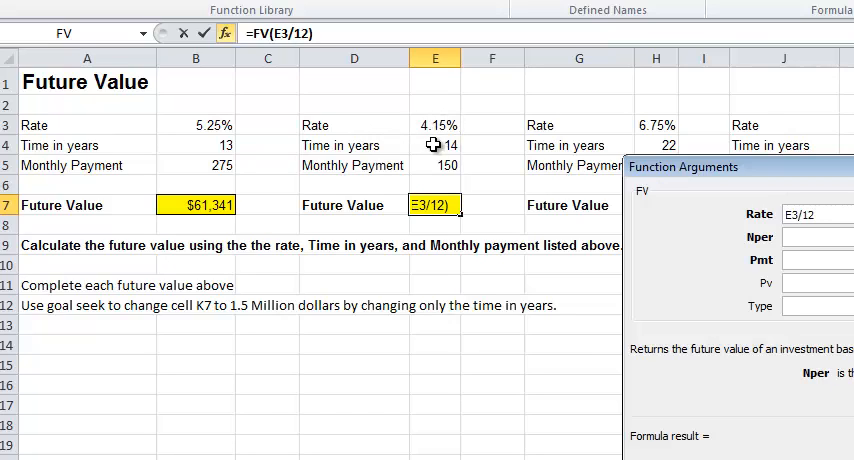
pyautogui.write('E4*12')
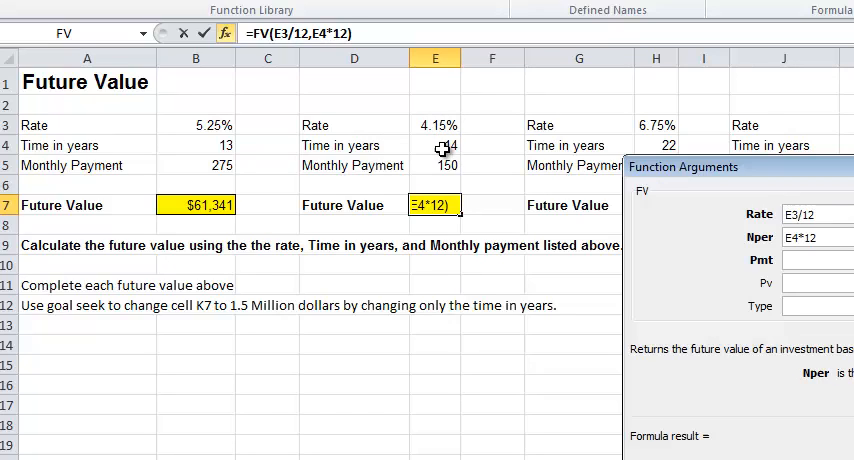
pyautogui.click(434, 165)
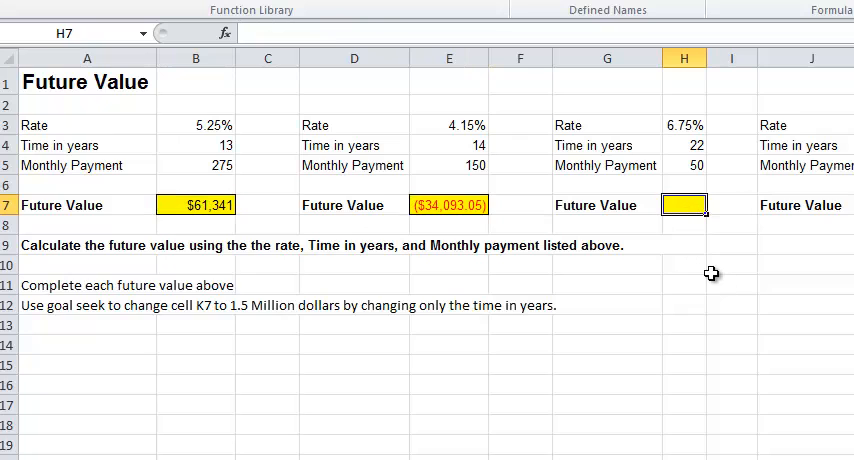
pyautogui.click(299, 5)
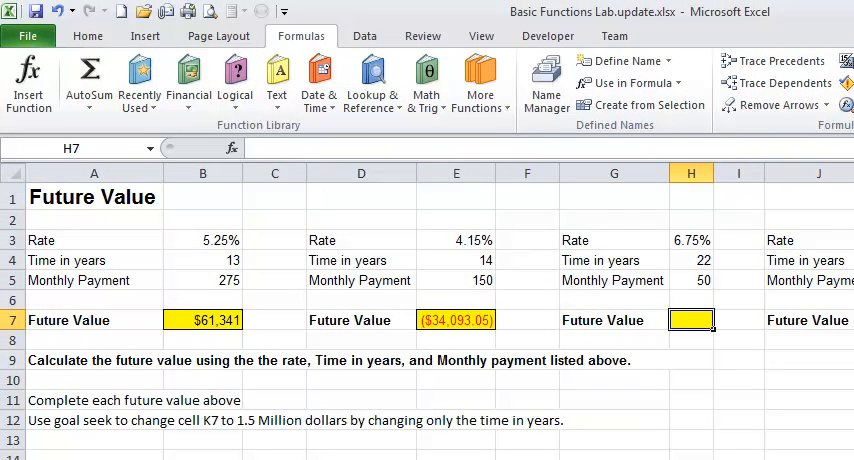
pyautogui.moveTo(160, 335)
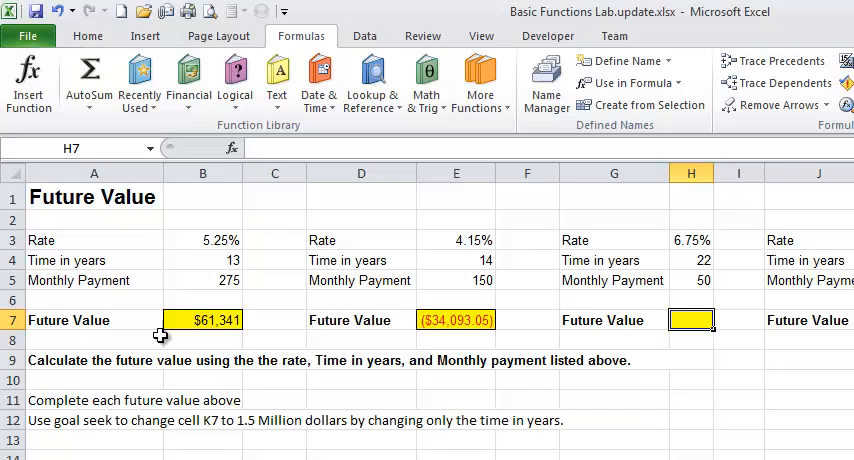
# Insert an FV formula in H7 using rate H3/12, periods H4*12 and payment H5.
pyautogui.click(139, 82)
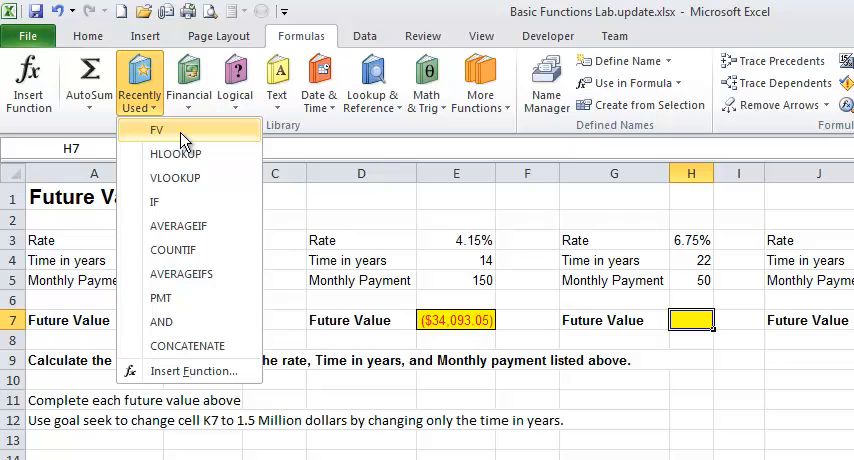
pyautogui.click(156, 129)
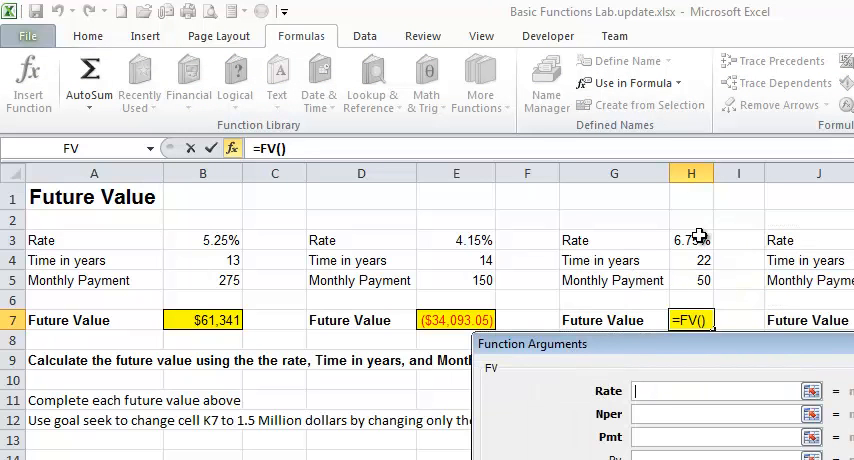
pyautogui.write('H3/12')
pyautogui.click(715, 413)
pyautogui.write('H4*')
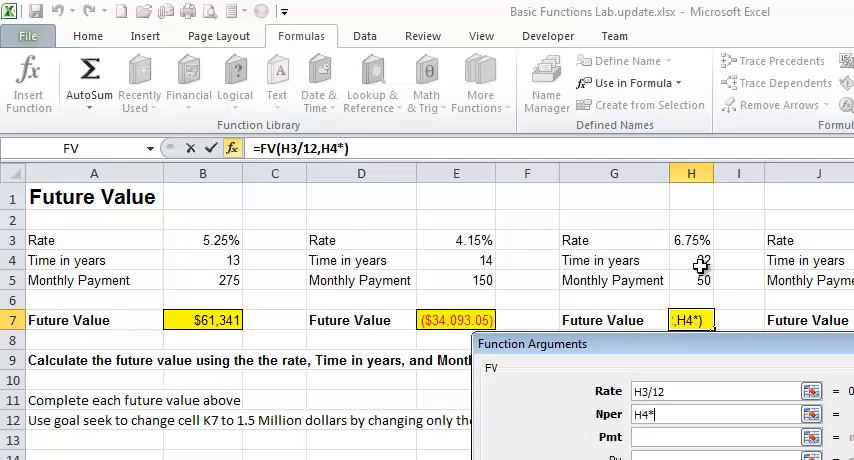
pyautogui.write('12')
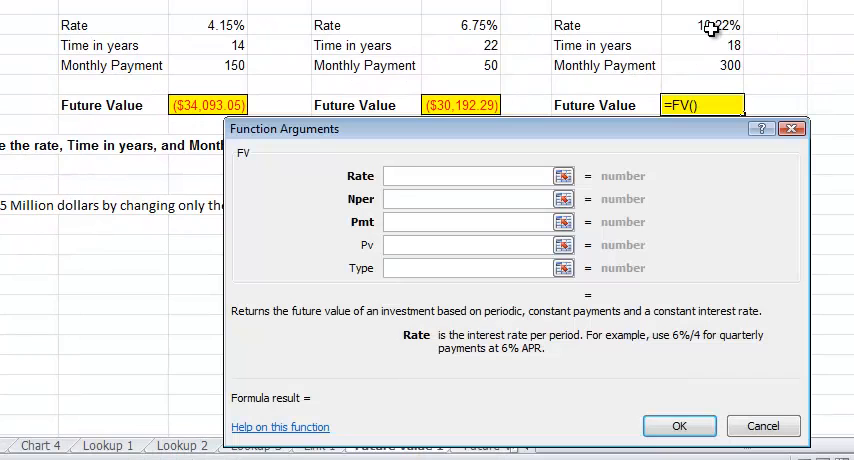
# Enter the FV formula in K7 with K3/12, K4*12 and K5, giving ($184,761.85).
pyautogui.write('K3/12')
pyautogui.write('K4*12')
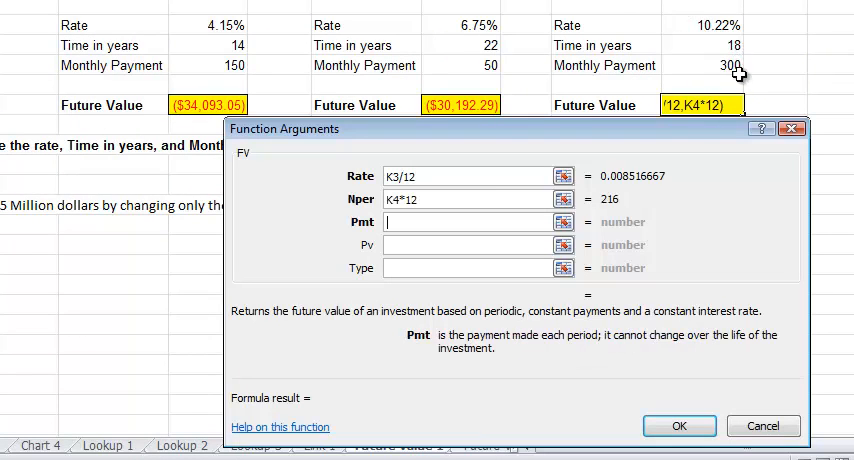
pyautogui.click(678, 425)
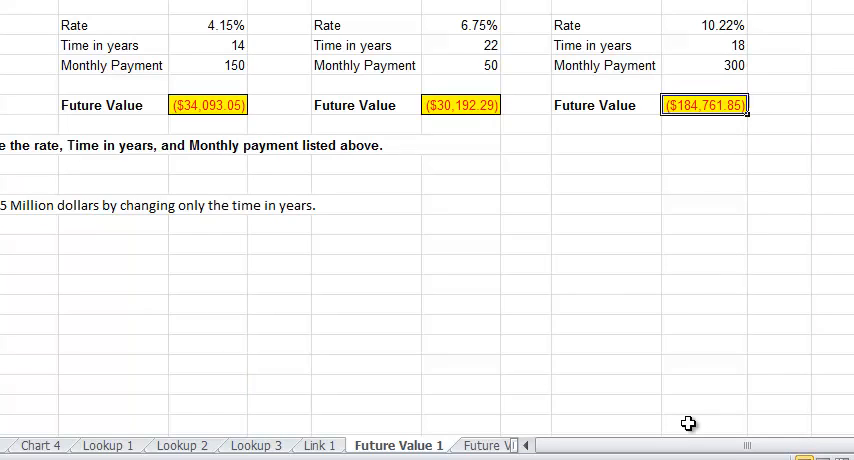
pyautogui.moveTo(695, 147)
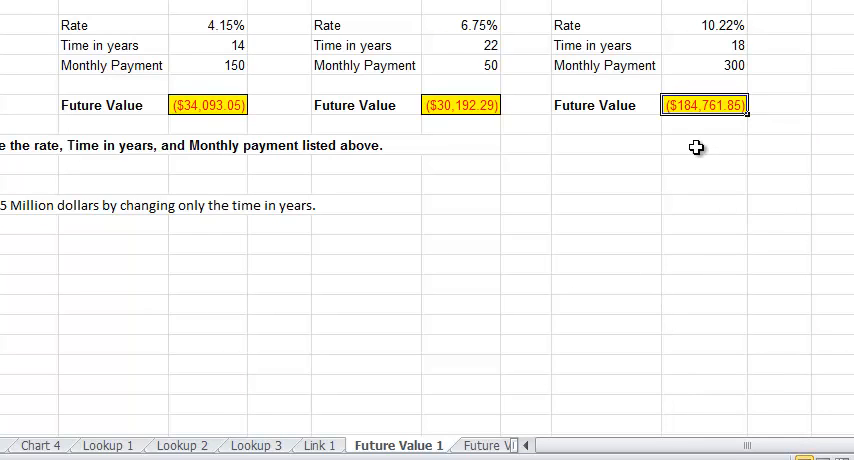
pyautogui.click(710, 45)
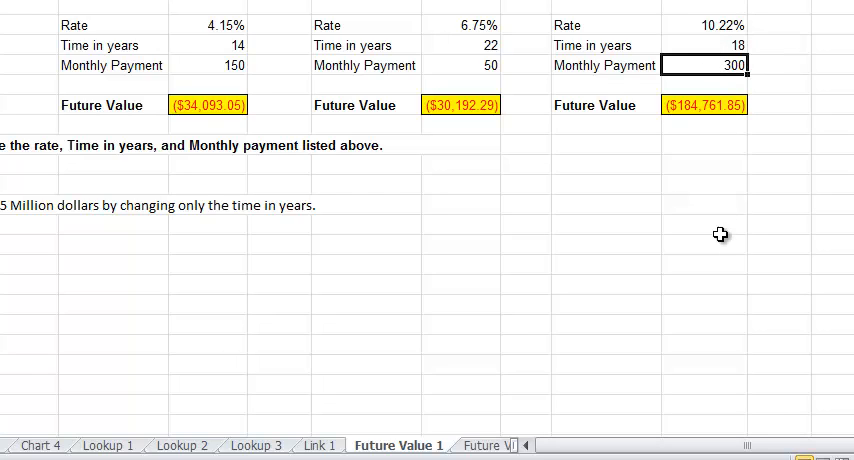
pyautogui.moveTo(705, 110)
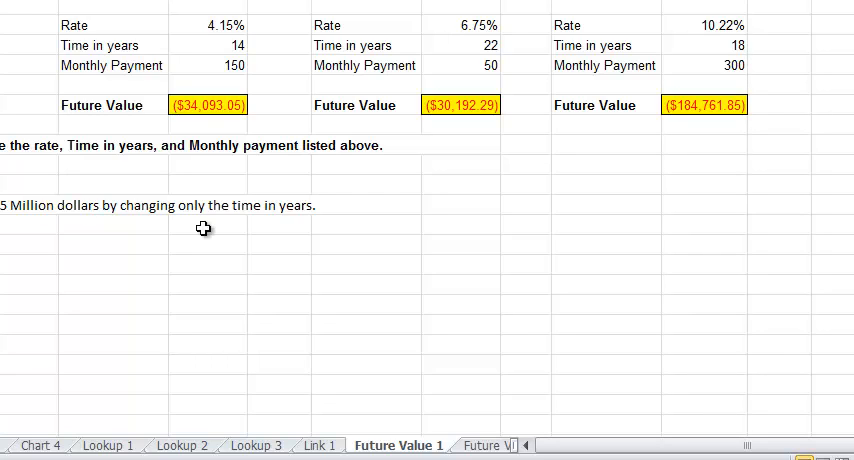
pyautogui.moveTo(714, 104)
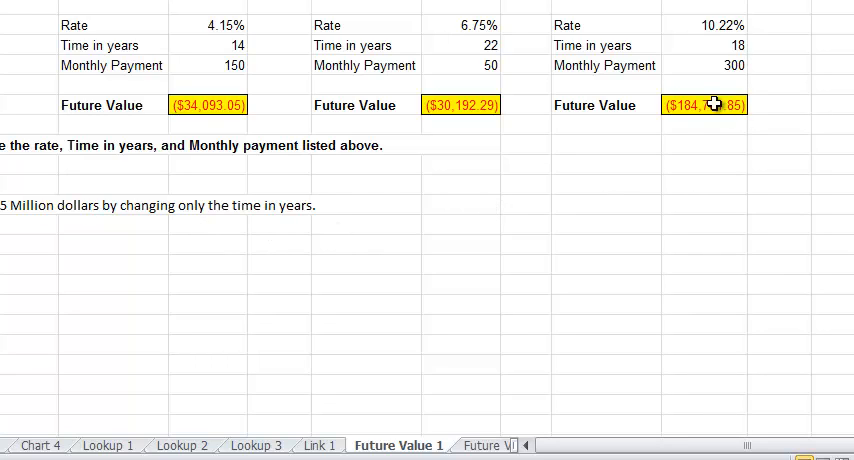
# Set K4's time in years to 22, so K7 shows ($295,284.99).
pyautogui.click(712, 45)
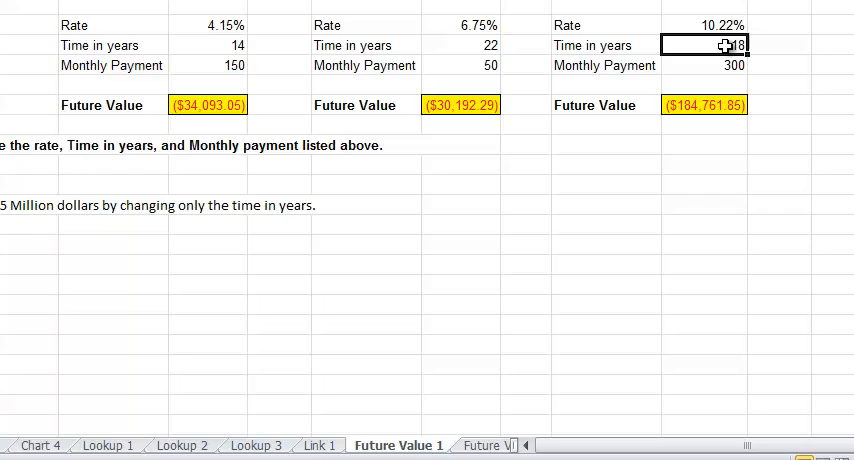
pyautogui.write('19')
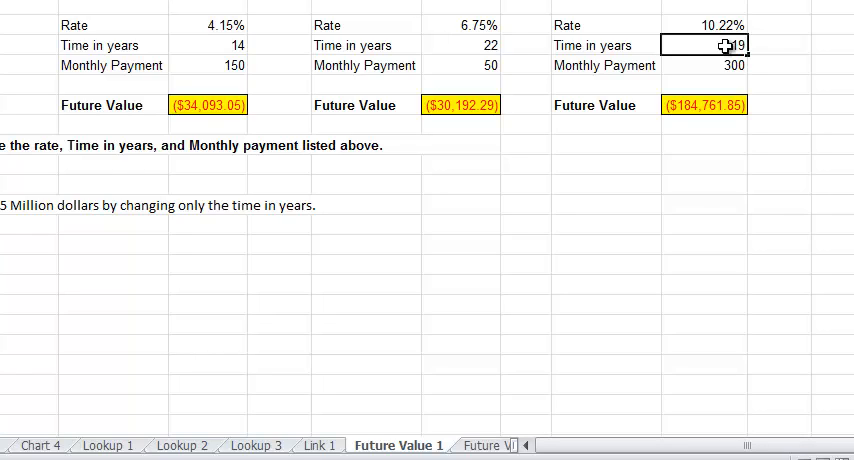
pyautogui.write('22')
pyautogui.write('1')
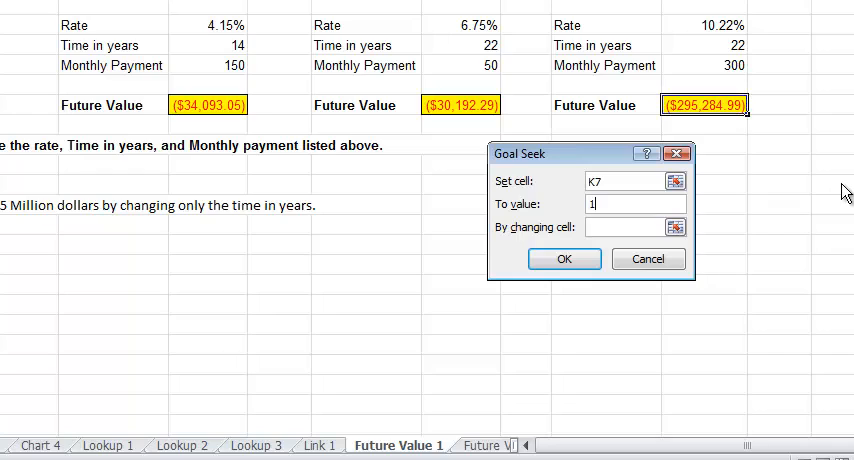
# Goal seek K7 to -1,500,000 by changing K4, which becomes 37.09 years.
pyautogui.write('500000')
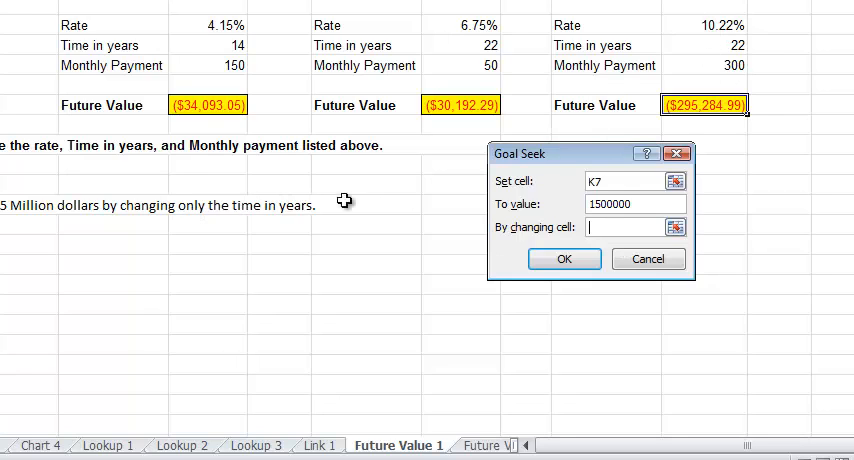
pyautogui.click(717, 45)
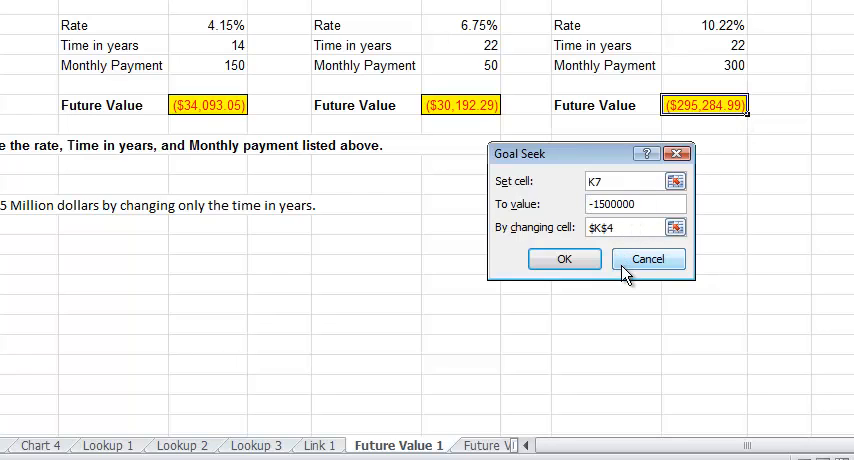
pyautogui.click(564, 258)
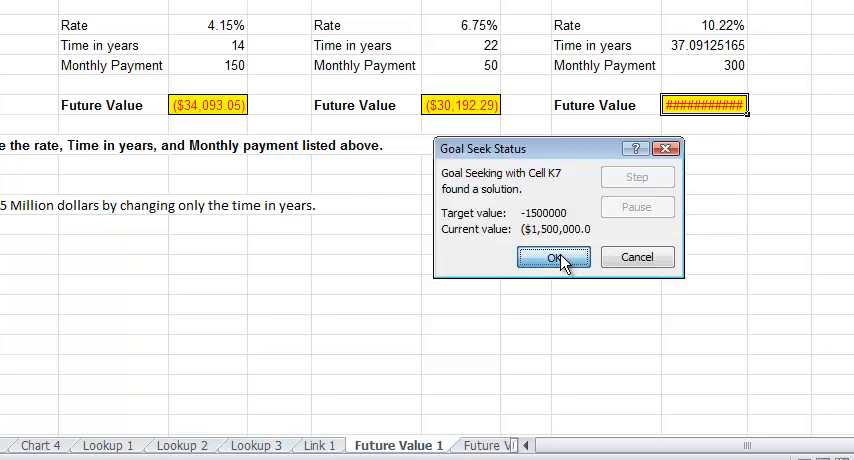
pyautogui.click(552, 257)
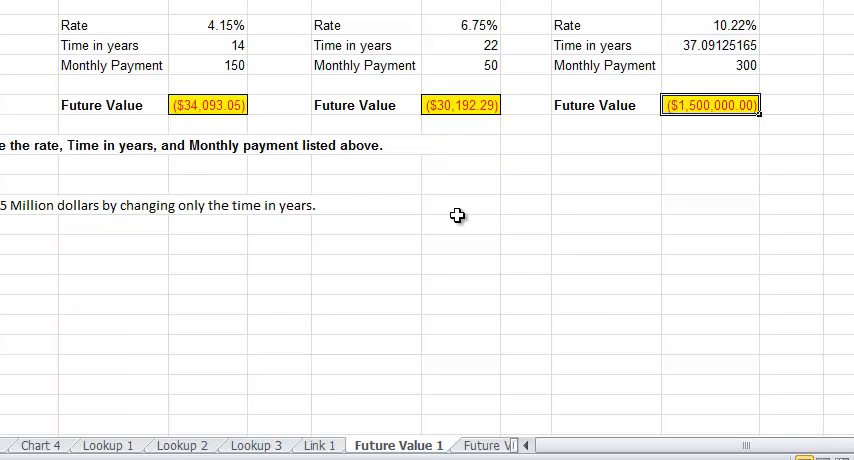
pyautogui.moveTo(305, 286)
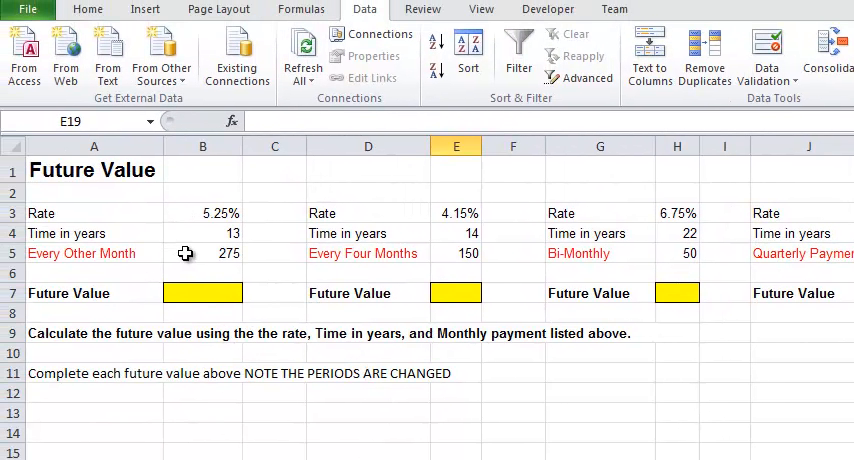
# On the next Future Value sheet, check the every-other-month payment in B5 and select B7.
pyautogui.click(202, 253)
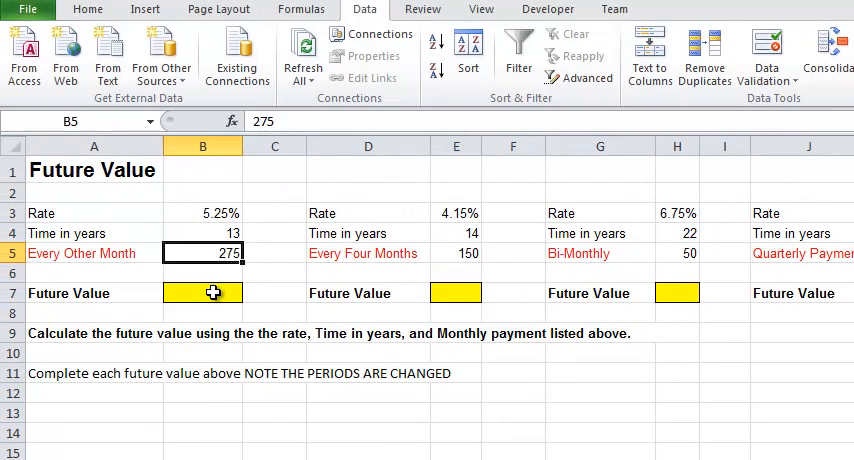
pyautogui.click(202, 292)
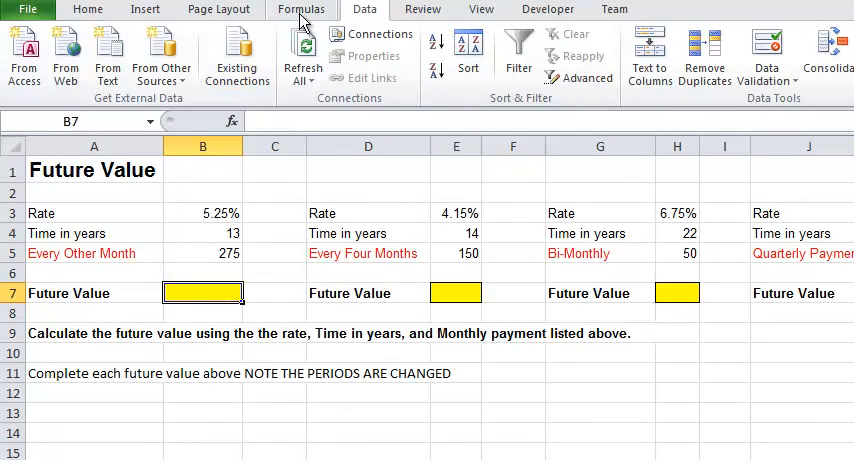
pyautogui.click(189, 55)
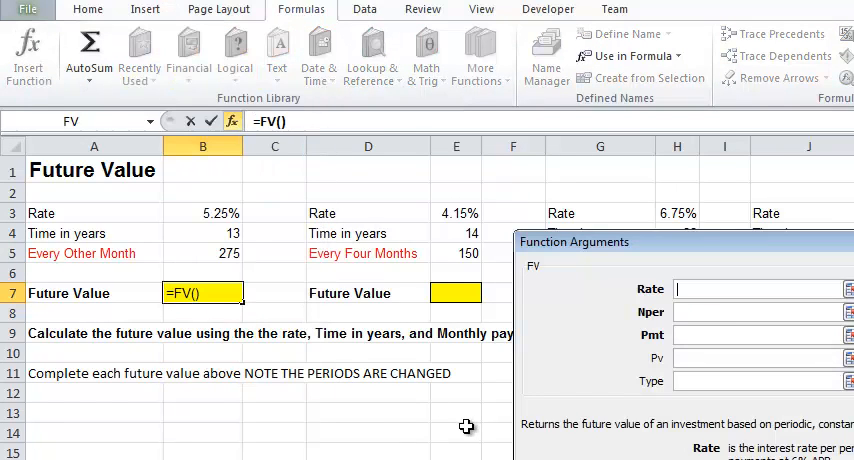
# Enter FV in B7 with rate B3/6, periods B4*6 and payment B5, giving ($30,578.52).
pyautogui.click(203, 212)
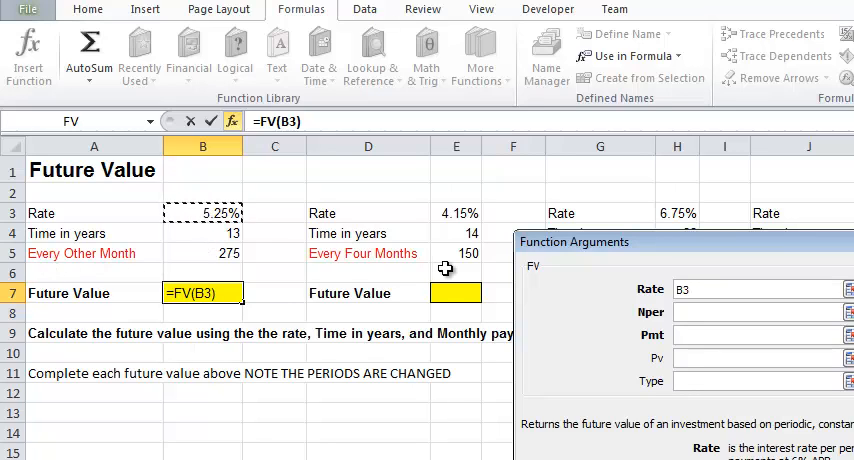
pyautogui.write('/6')
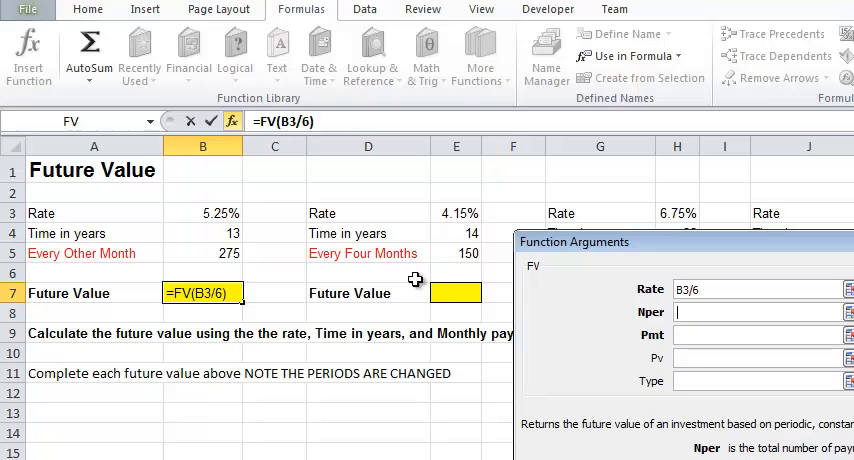
pyautogui.write(',B4*')
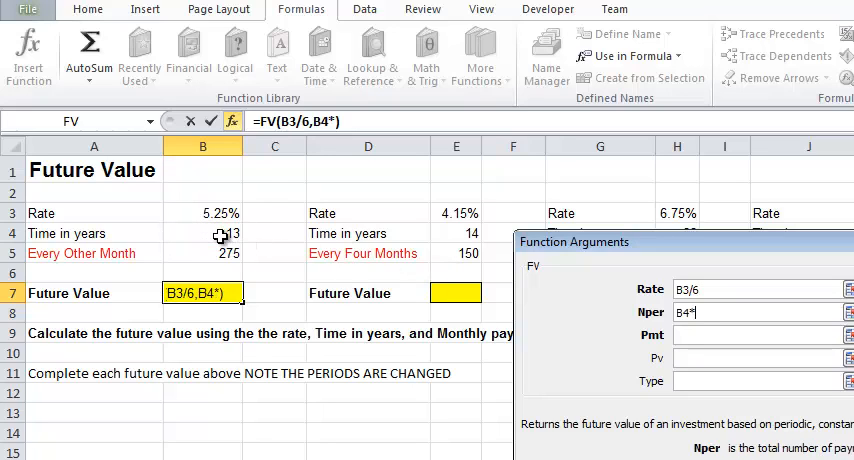
pyautogui.write('6')
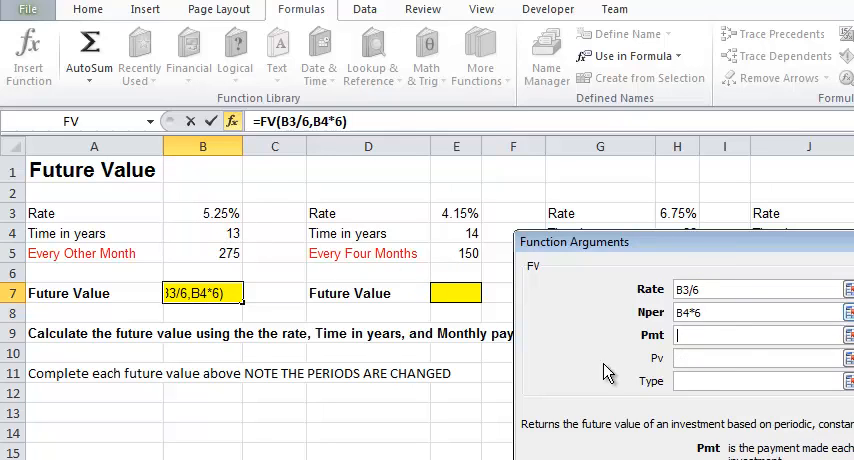
pyautogui.click(202, 253)
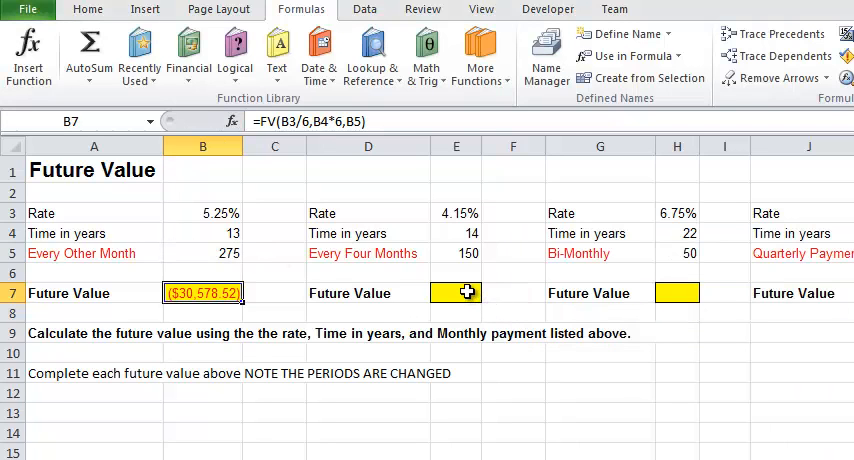
pyautogui.click(455, 293)
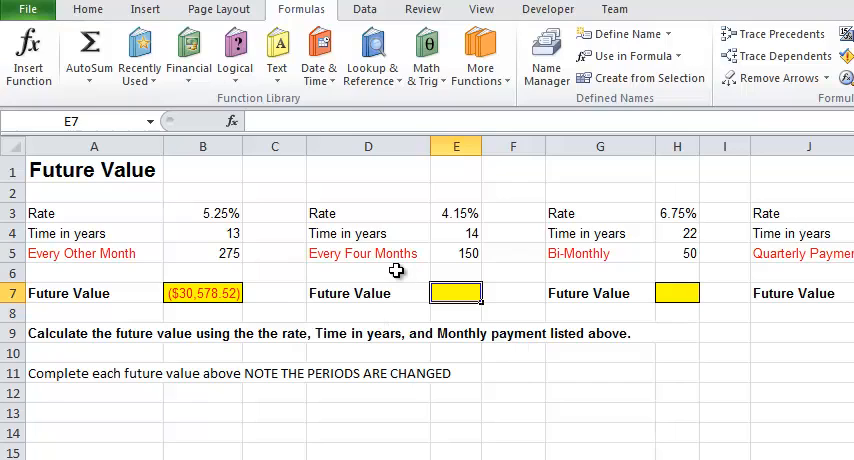
pyautogui.click(202, 293)
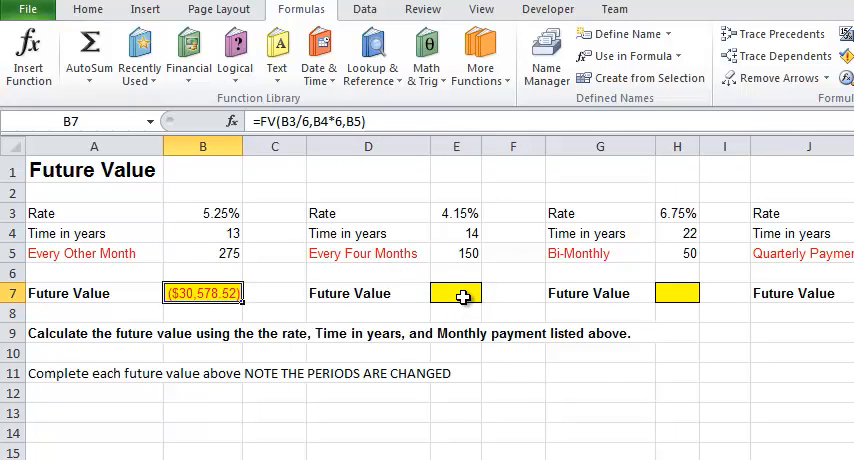
pyautogui.click(455, 293)
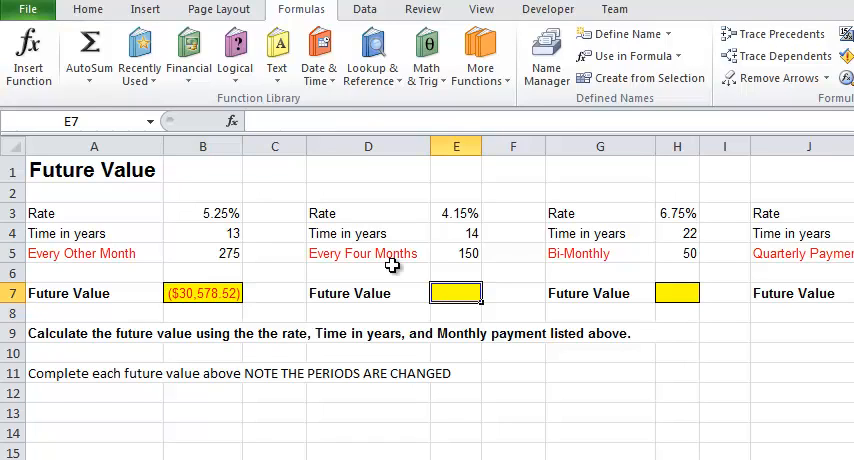
pyautogui.moveTo(645, 312)
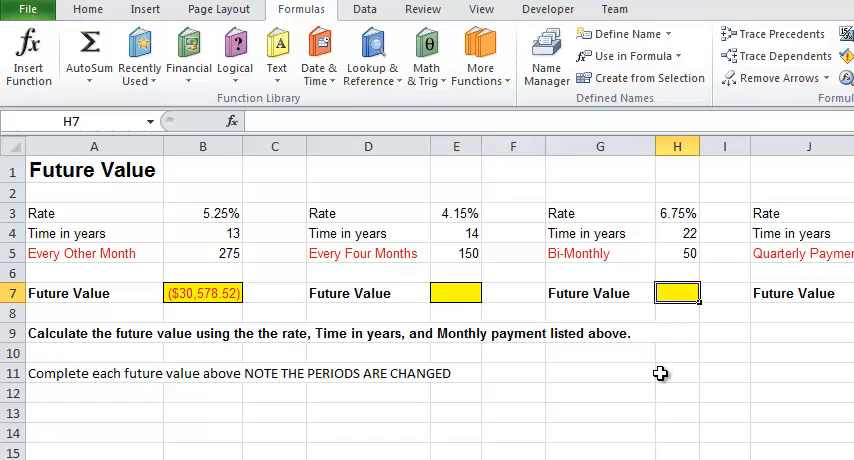
pyautogui.moveTo(686, 358)
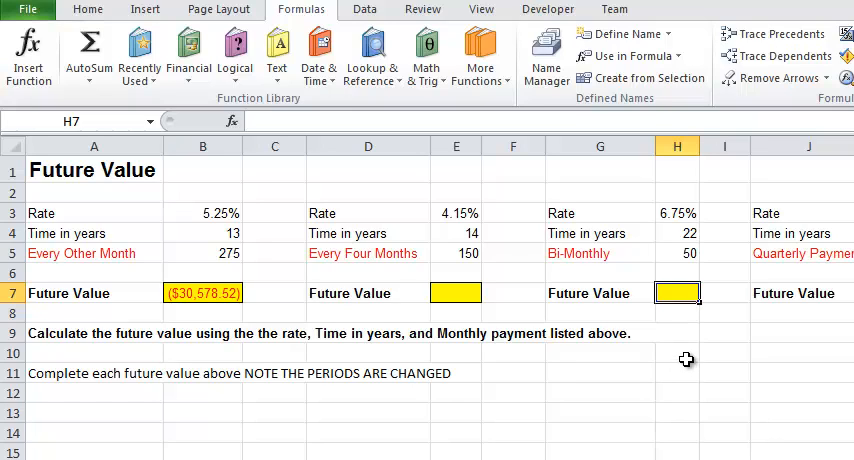
pyautogui.moveTo(669, 354)
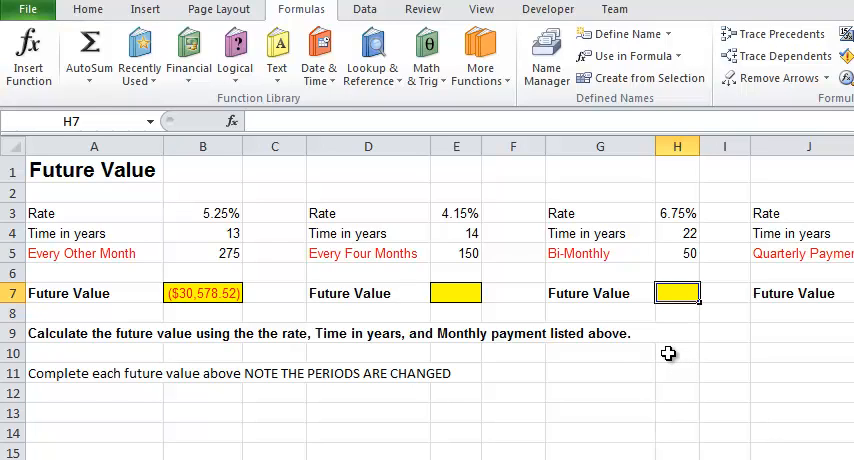
pyautogui.moveTo(633, 289)
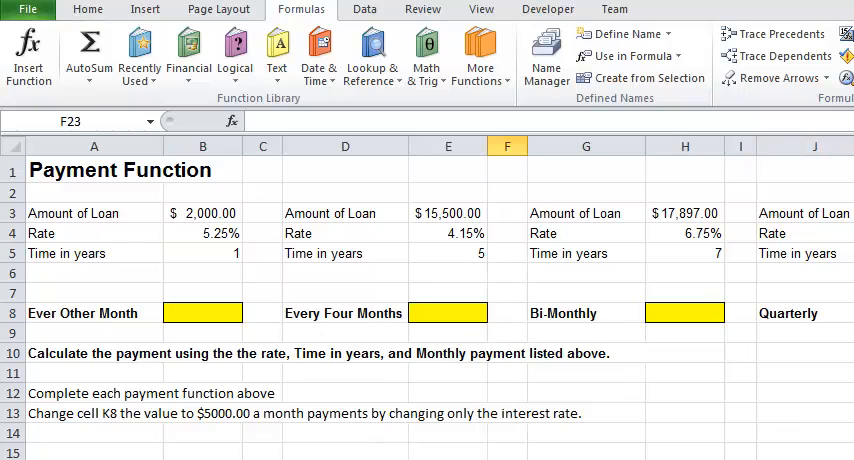
# Enter PMT in B8 with rate B4/6, periods B5*6 and present value B3.
pyautogui.click(201, 313)
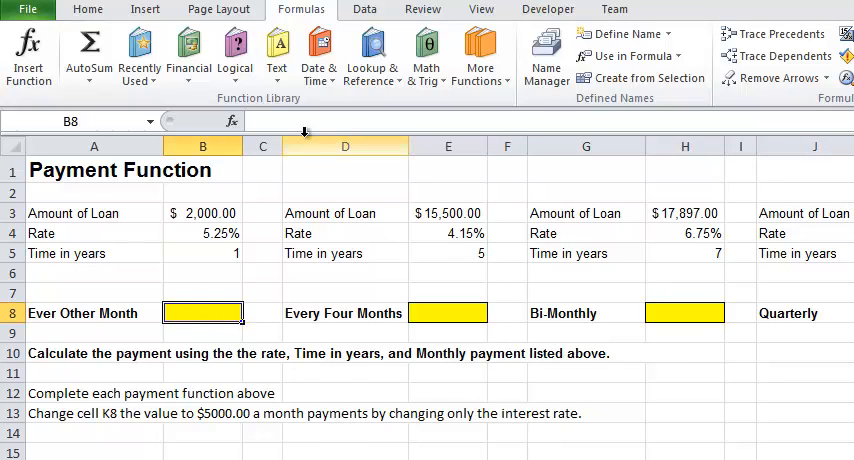
pyautogui.click(188, 55)
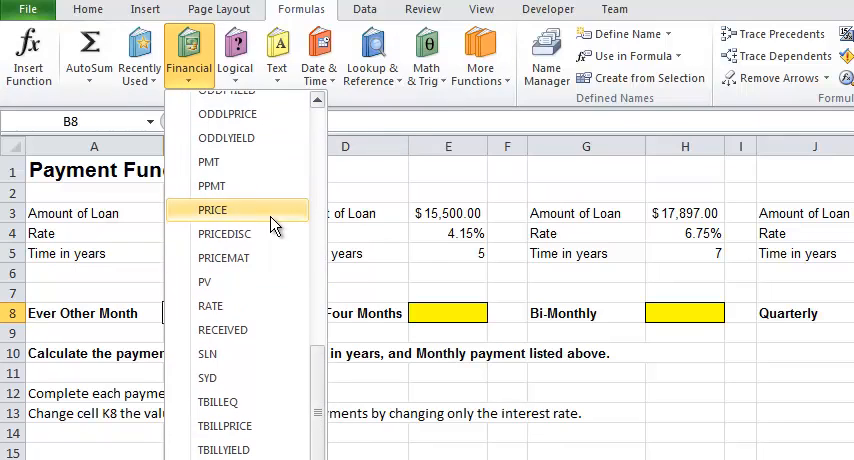
pyautogui.click(208, 162)
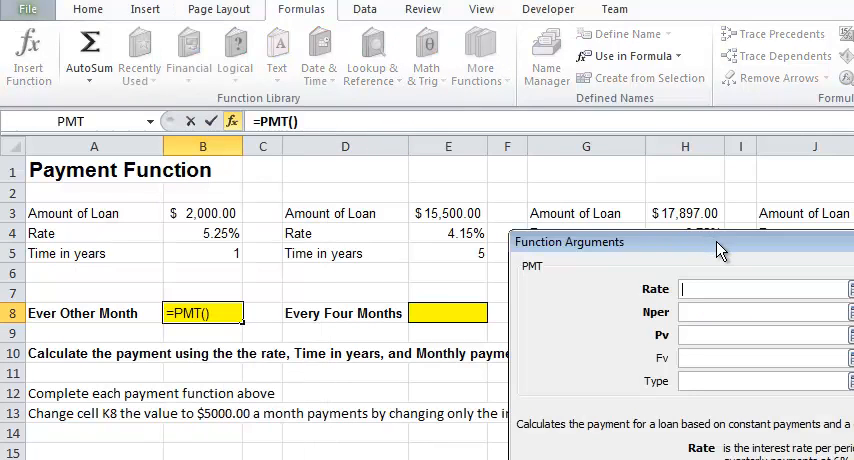
pyautogui.moveTo(540, 248)
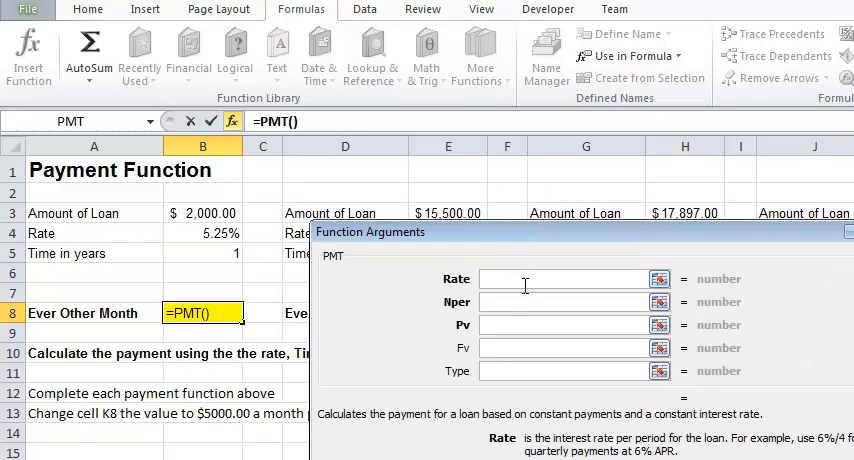
pyautogui.moveTo(628, 364)
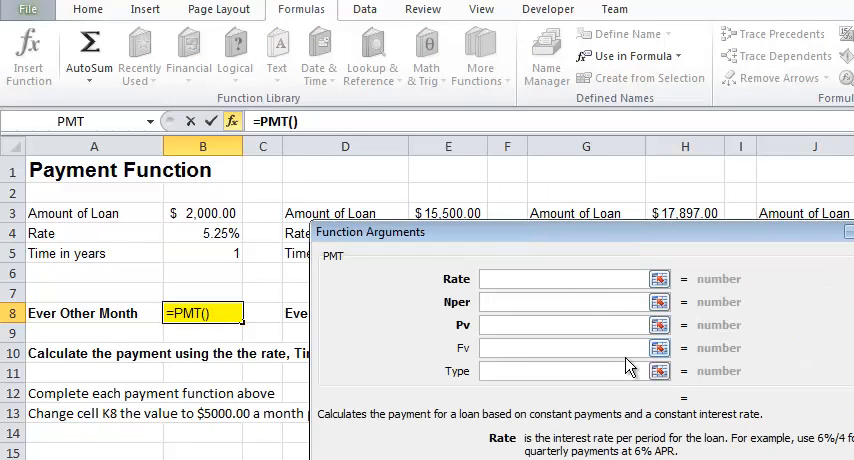
pyautogui.moveTo(290, 235)
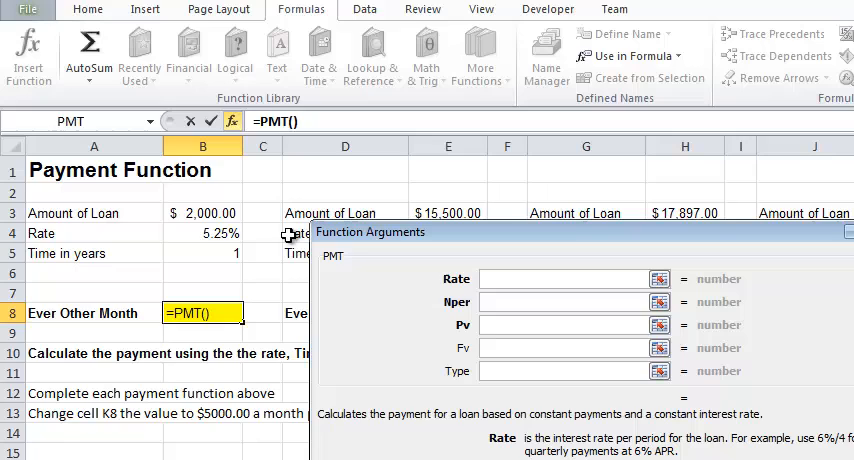
pyautogui.click(203, 233)
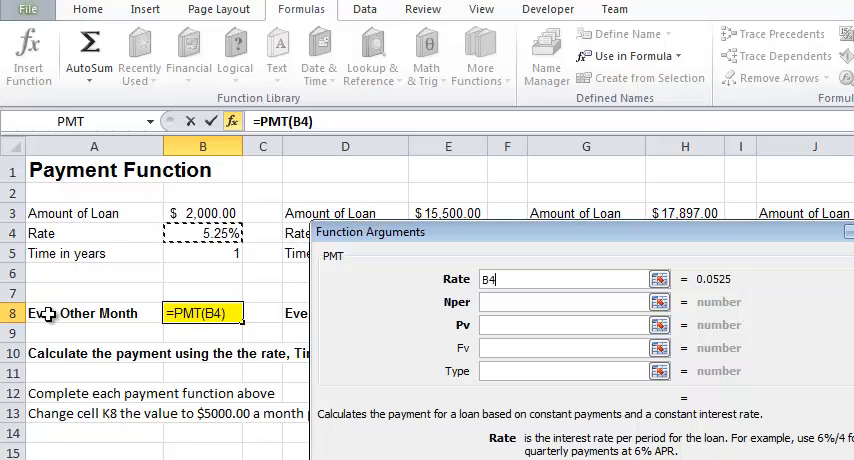
pyautogui.write('/')
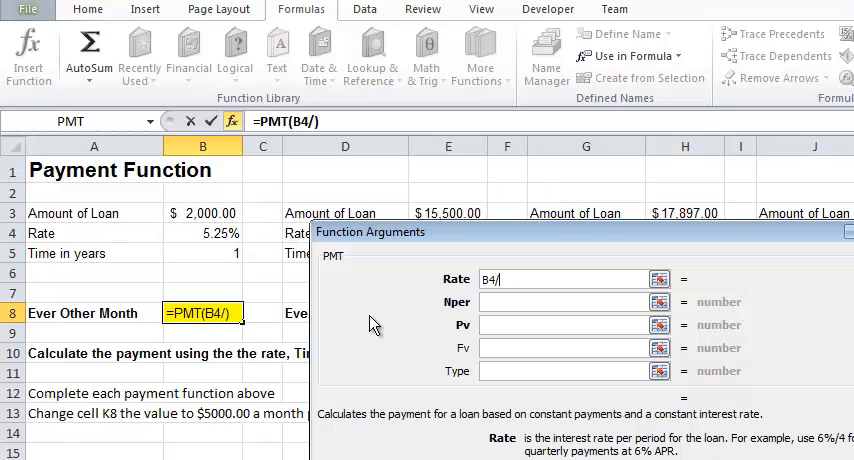
pyautogui.write('6')
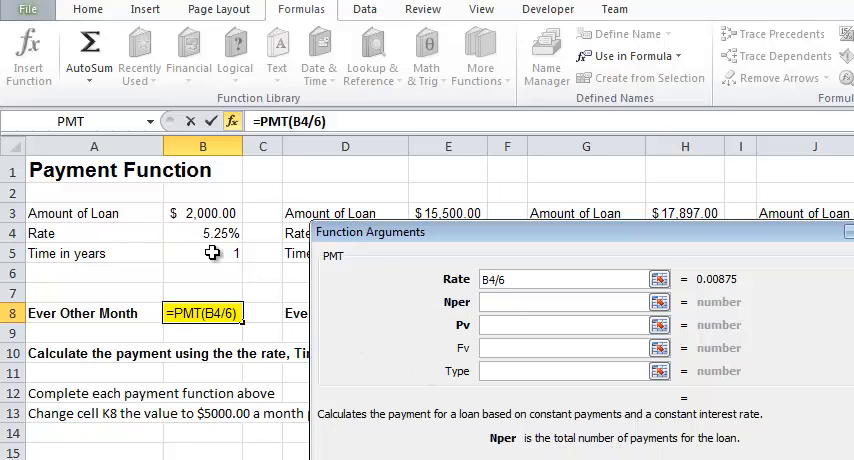
pyautogui.write('B5*6')
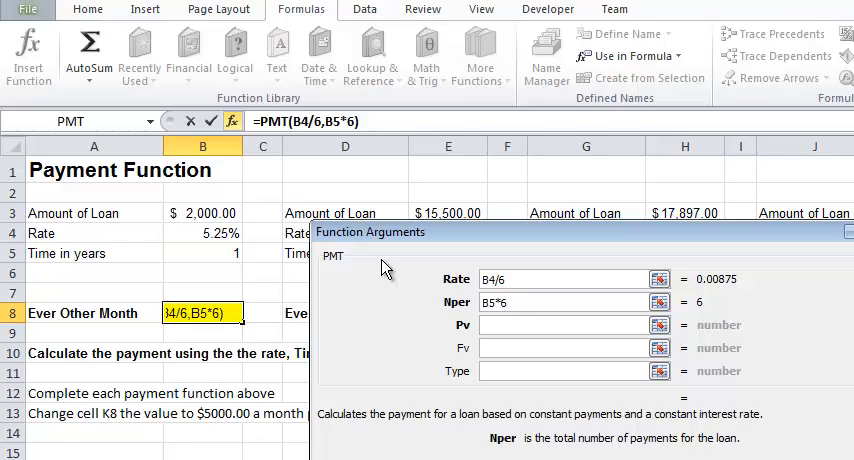
pyautogui.moveTo(205, 252)
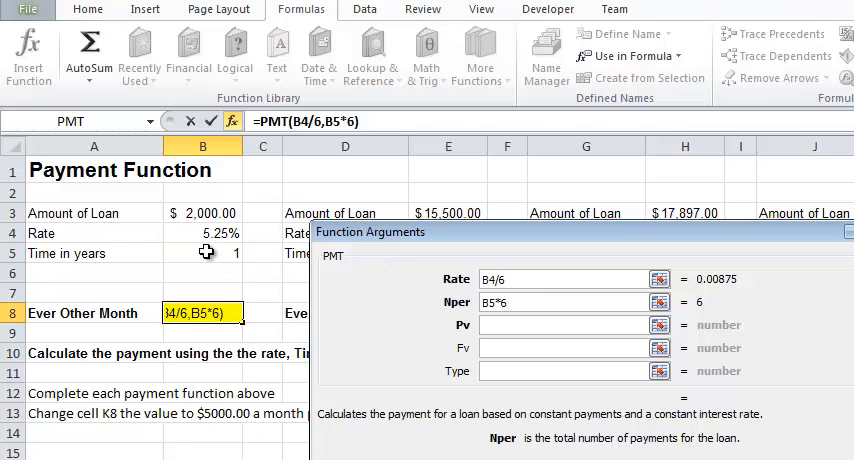
pyautogui.click(570, 324)
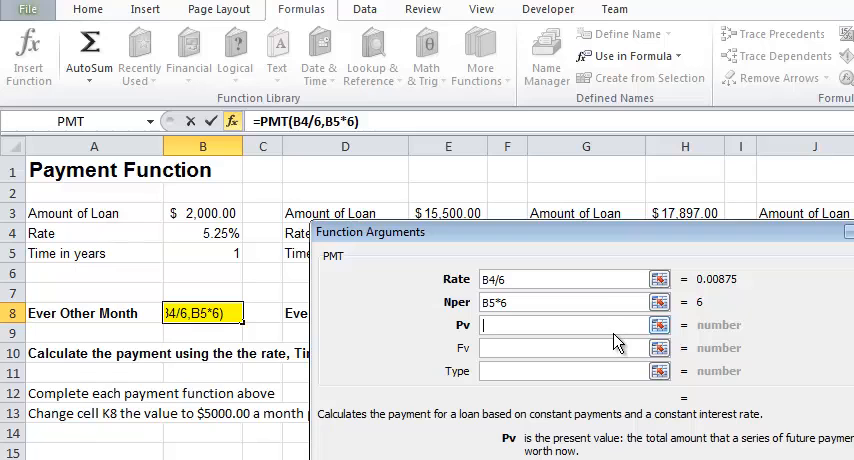
pyautogui.click(202, 213)
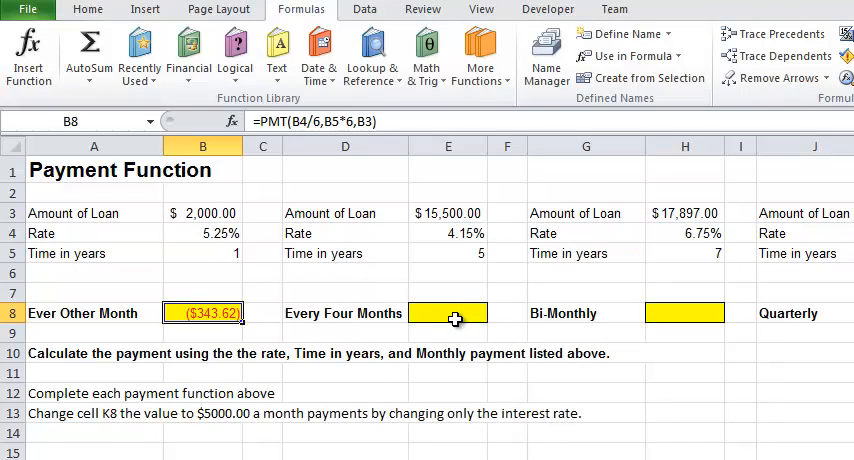
pyautogui.click(447, 313)
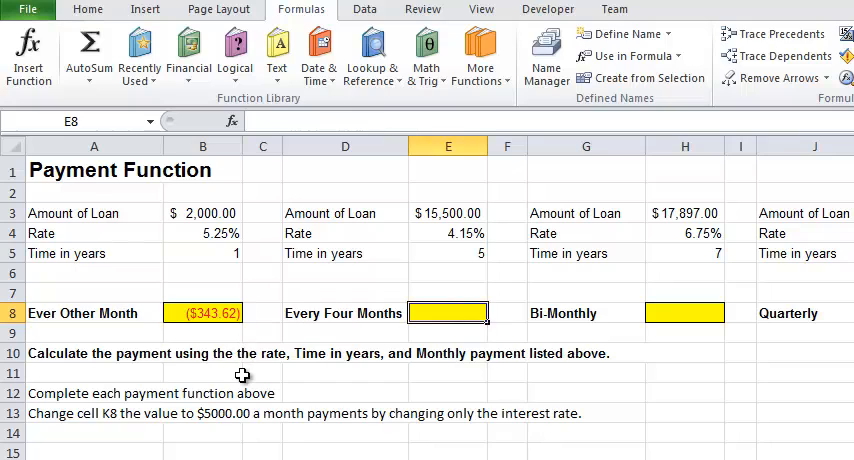
pyautogui.moveTo(252, 298)
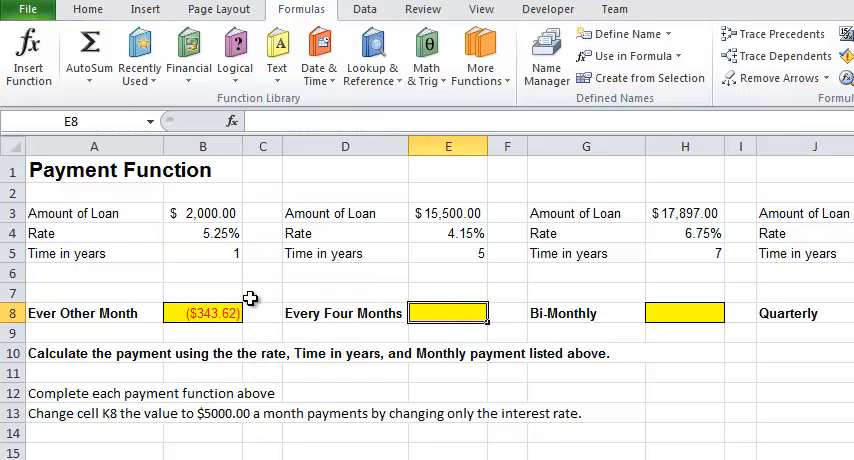
pyautogui.moveTo(183, 234)
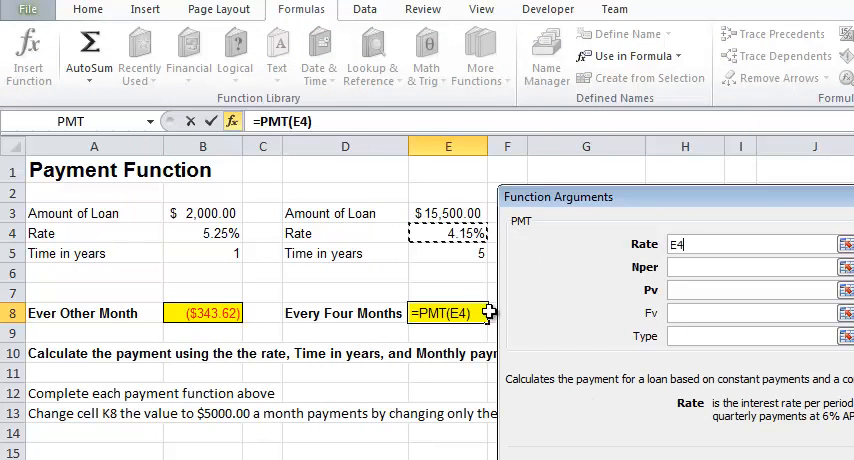
pyautogui.moveTo(614, 292)
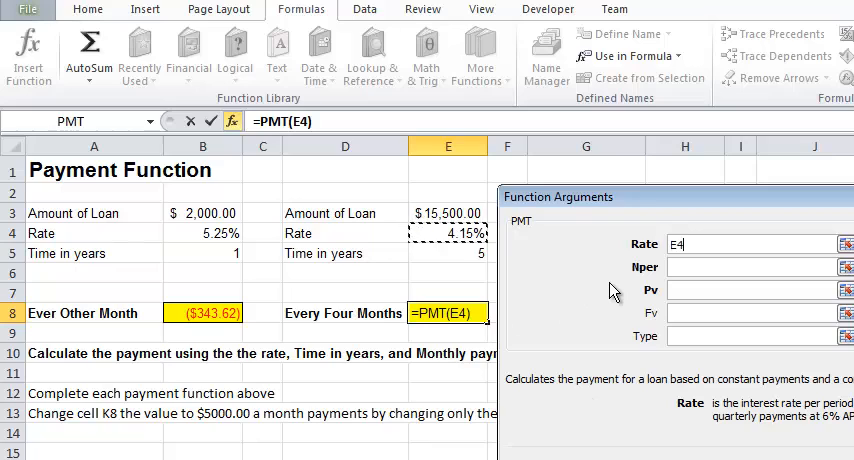
# Complete E8's PMT formula with the rate divided by 3, showing ($1,151.35).
pyautogui.write('/3')
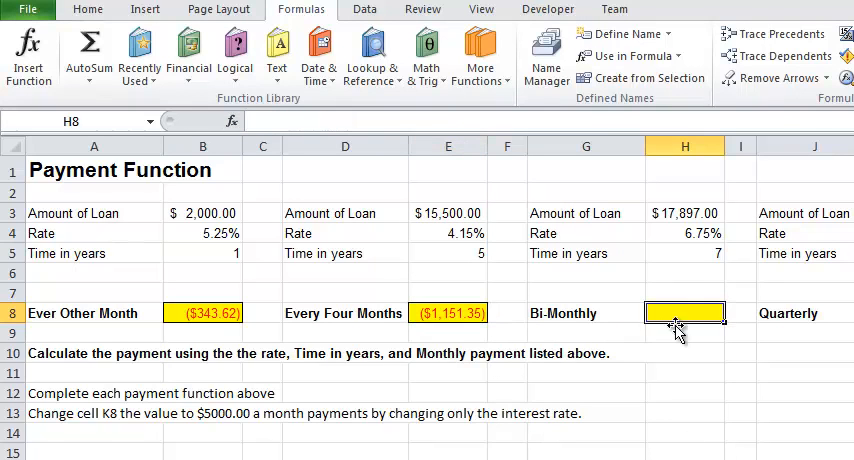
pyautogui.click(138, 52)
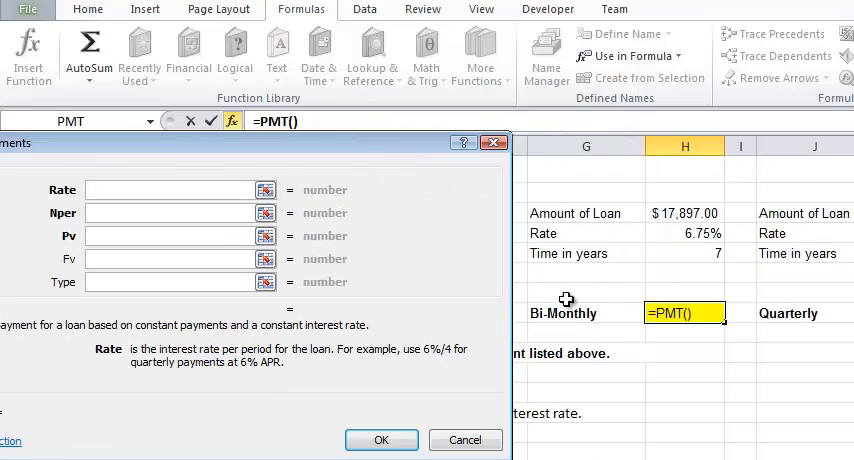
# Enter PMT in H8 with rate H4/24, periods H5*24 and loan amount H3.
pyautogui.click(684, 233)
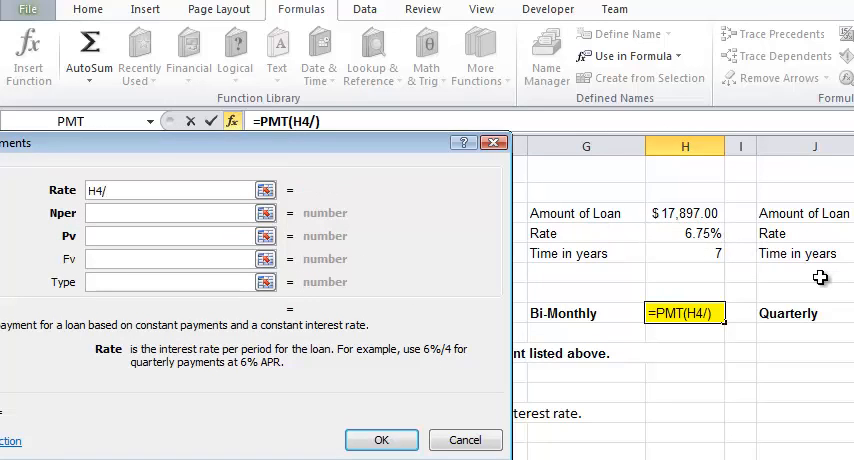
pyautogui.write('24')
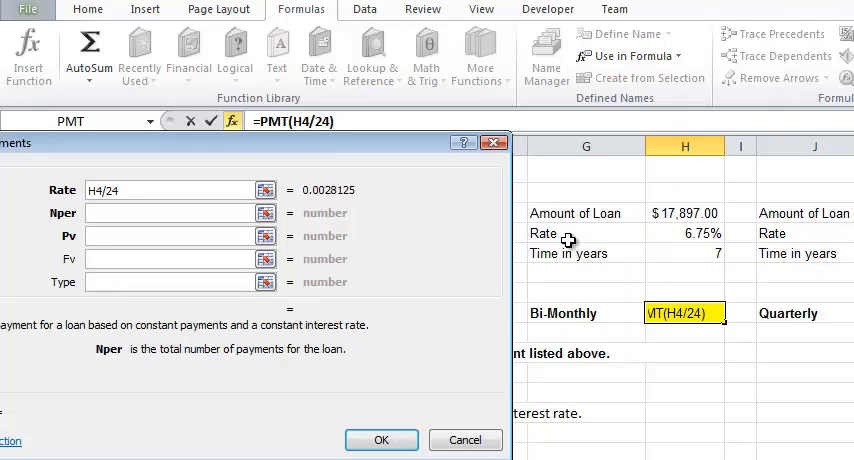
pyautogui.click(685, 253)
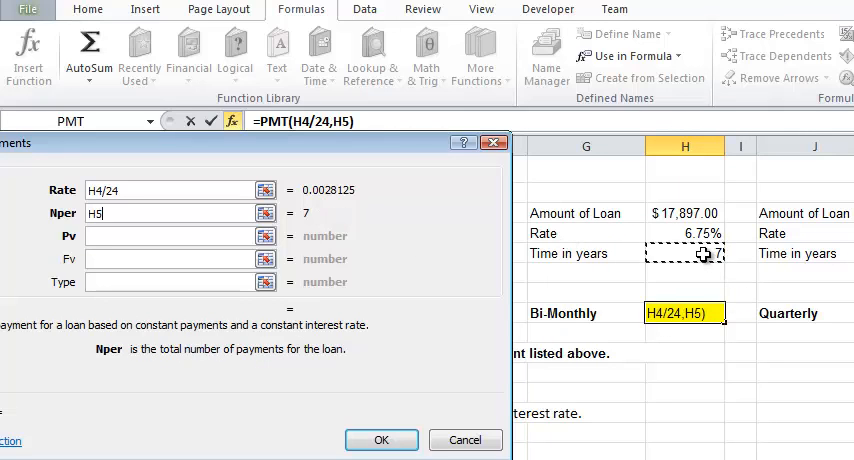
pyautogui.write('*24')
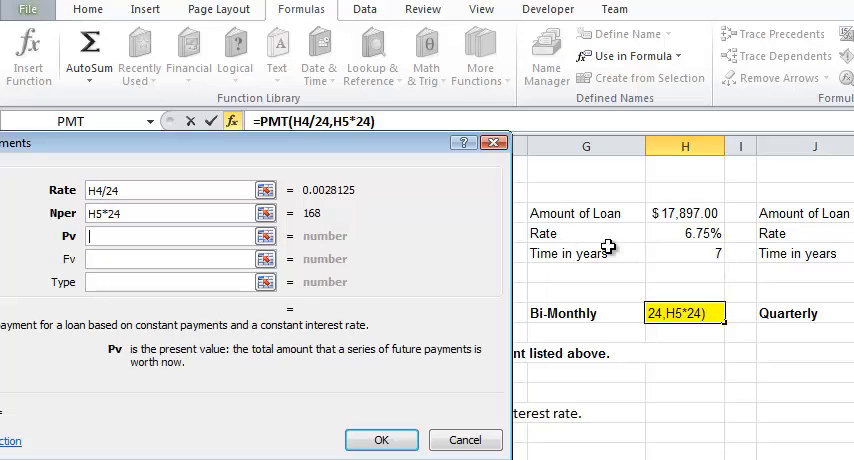
pyautogui.click(685, 213)
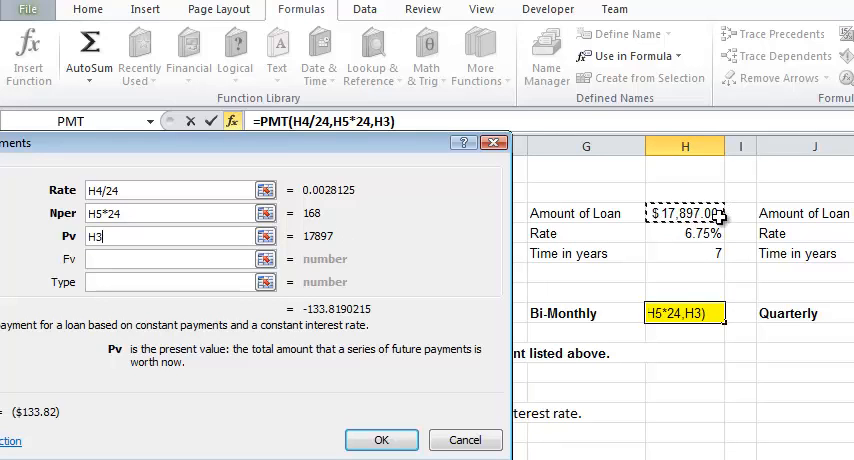
pyautogui.click(381, 440)
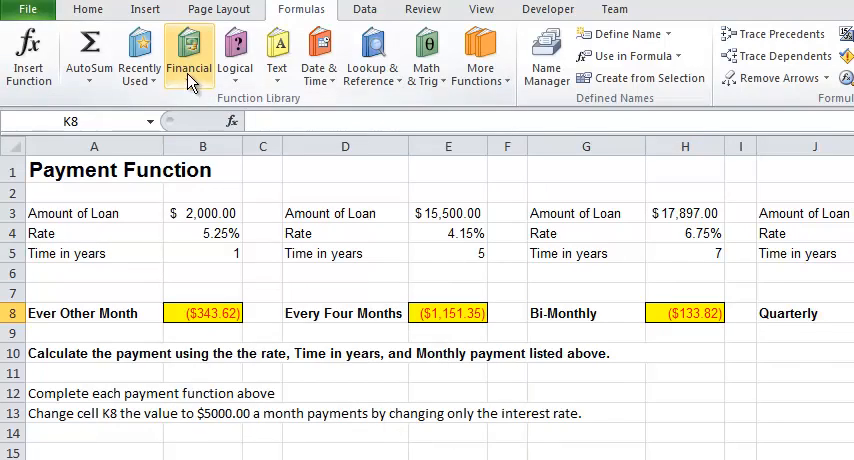
pyautogui.click(188, 54)
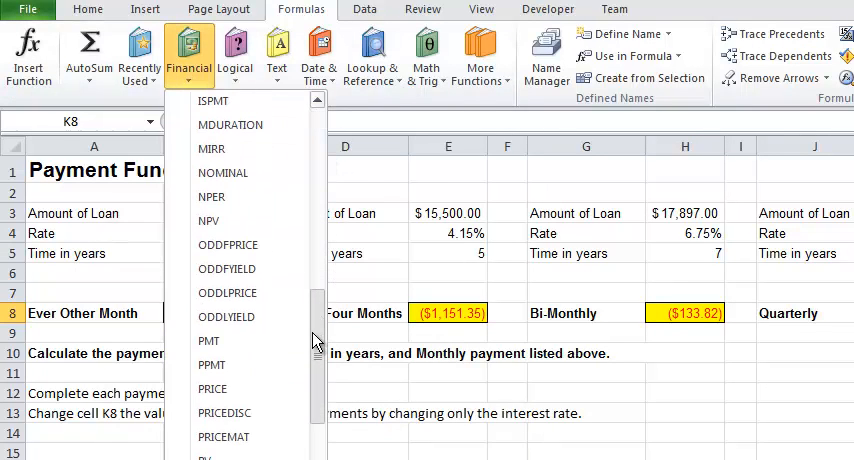
# Enter PMT in K8 with rate K4/4, periods K5*4 and loan amount K3.
pyautogui.click(208, 340)
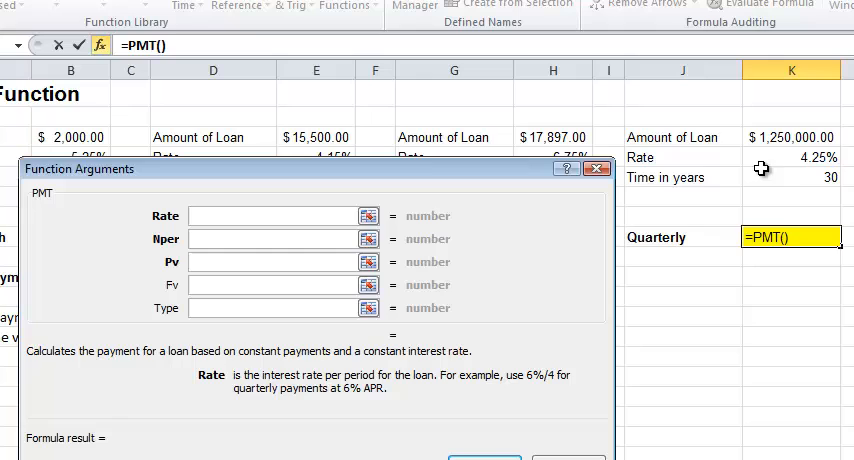
pyautogui.click(787, 157)
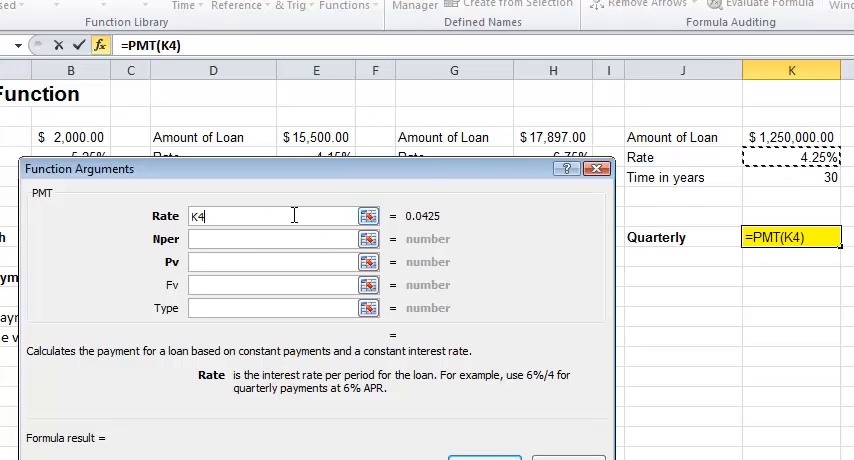
pyautogui.write('/4')
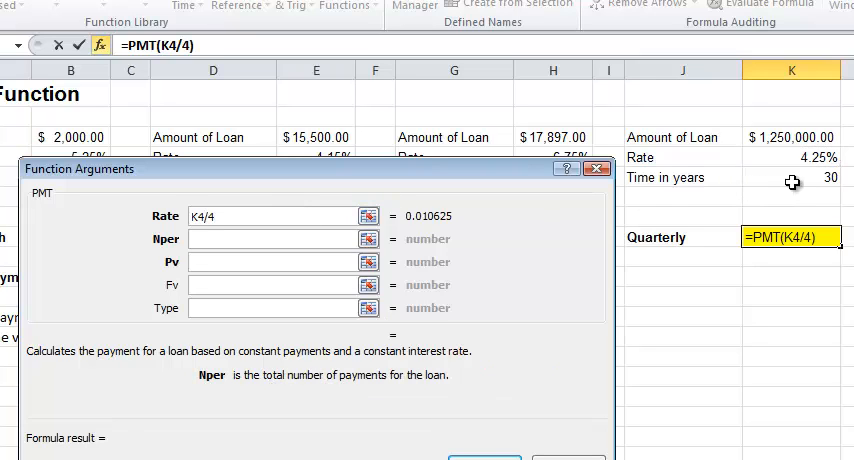
pyautogui.write('K5*4,K3')
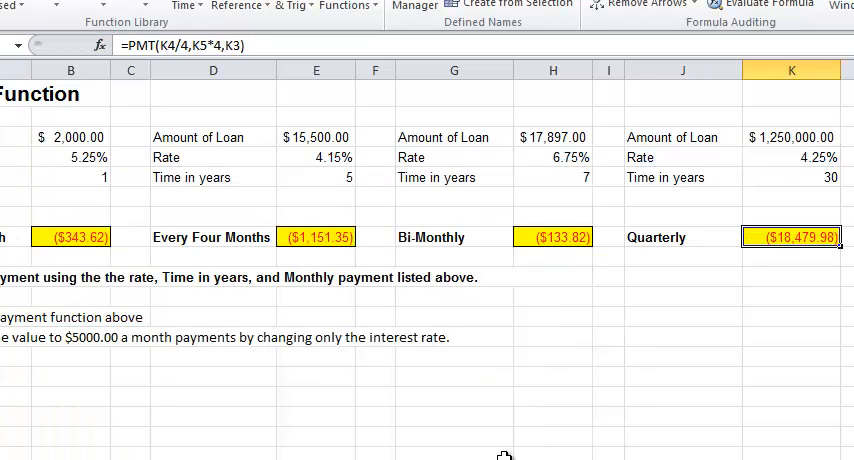
pyautogui.moveTo(729, 309)
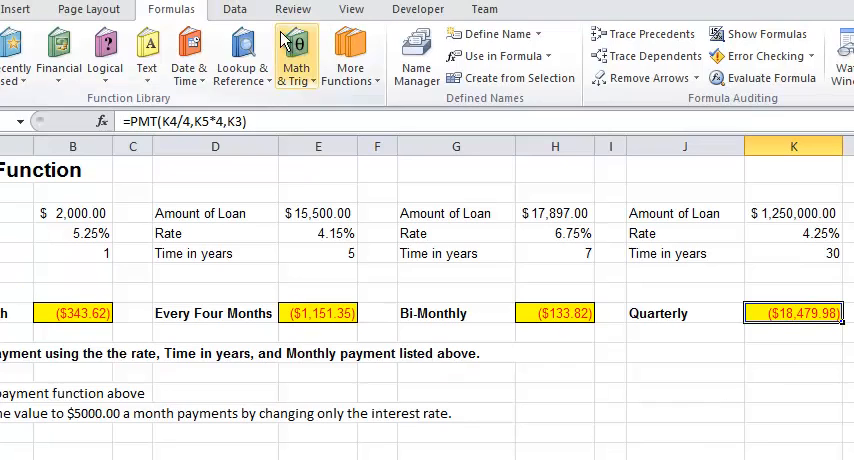
# Goal seek K8 to -5000 by changing the rate in K4, which becomes -4.36%.
pyautogui.click(762, 52)
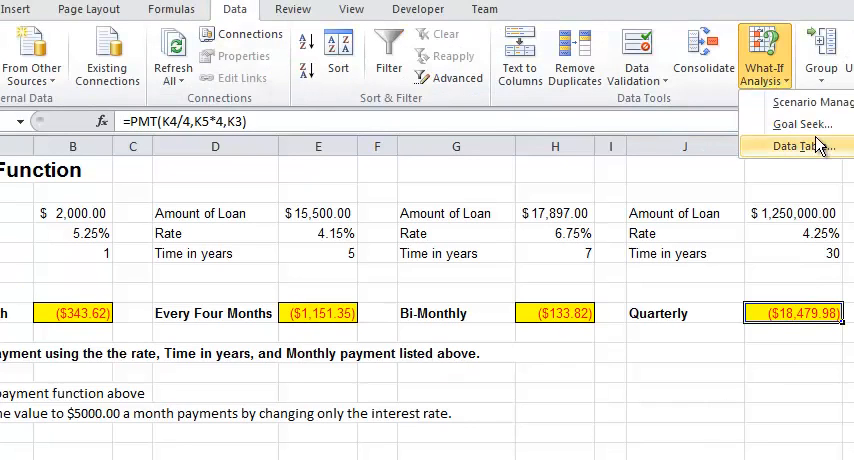
pyautogui.click(800, 124)
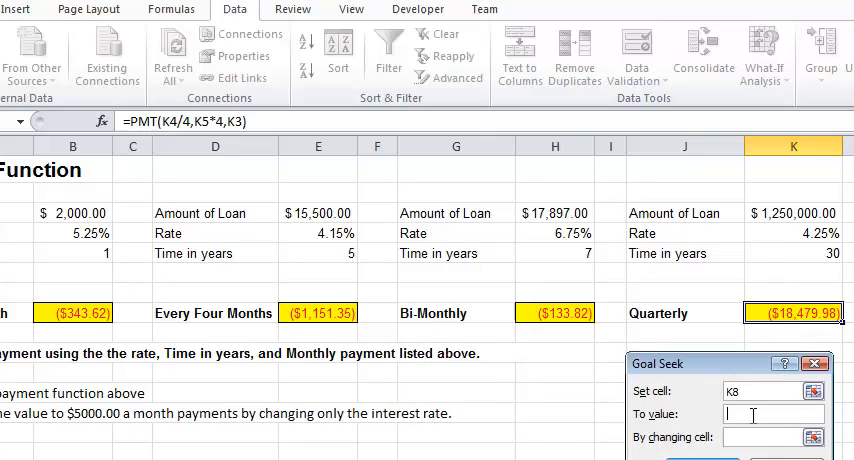
pyautogui.write('5000')
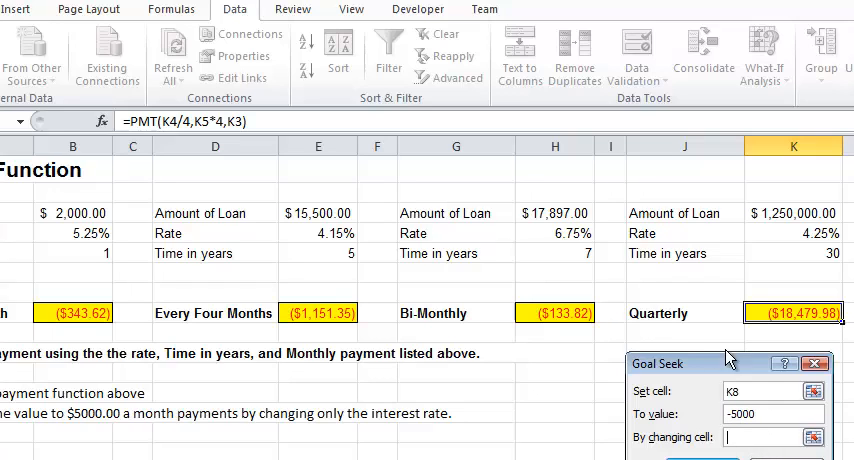
pyautogui.click(792, 233)
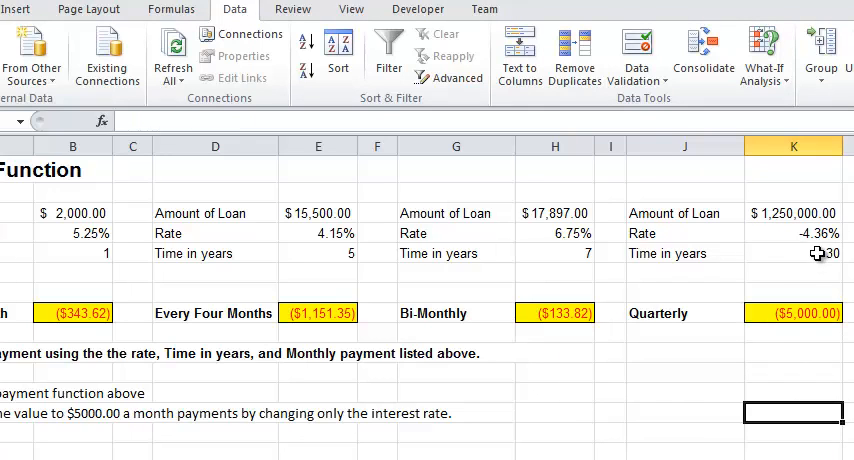
pyautogui.click(793, 233)
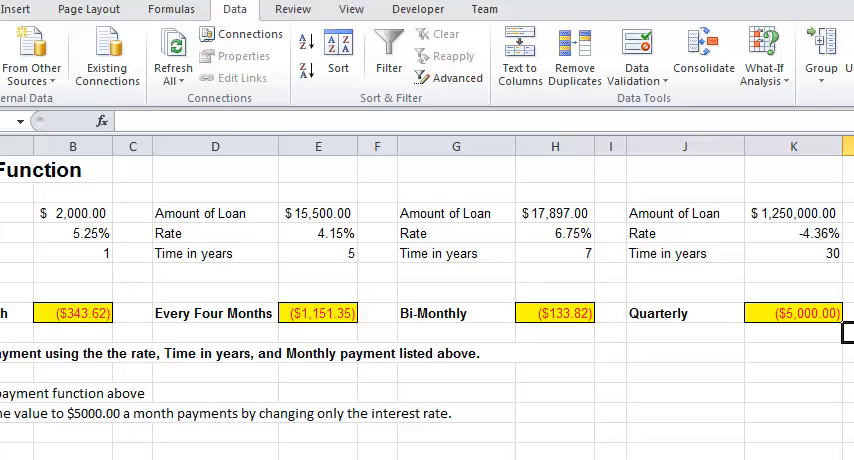
pyautogui.moveTo(780, 218)
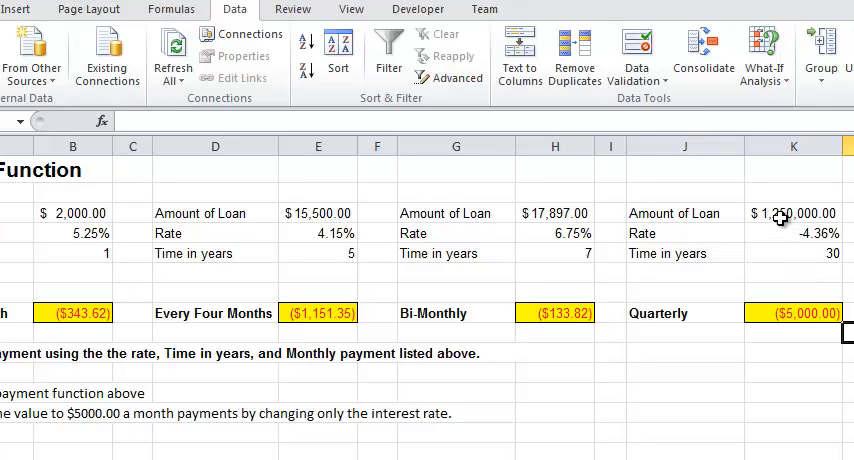
pyautogui.moveTo(738, 372)
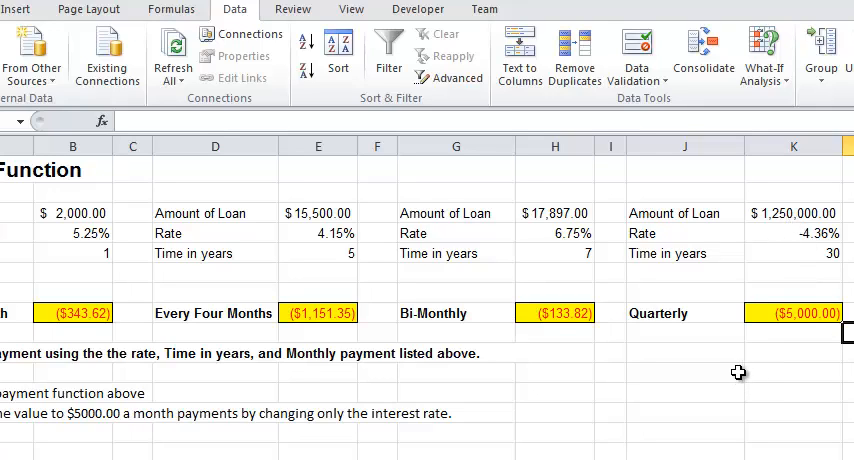
pyautogui.click(684, 373)
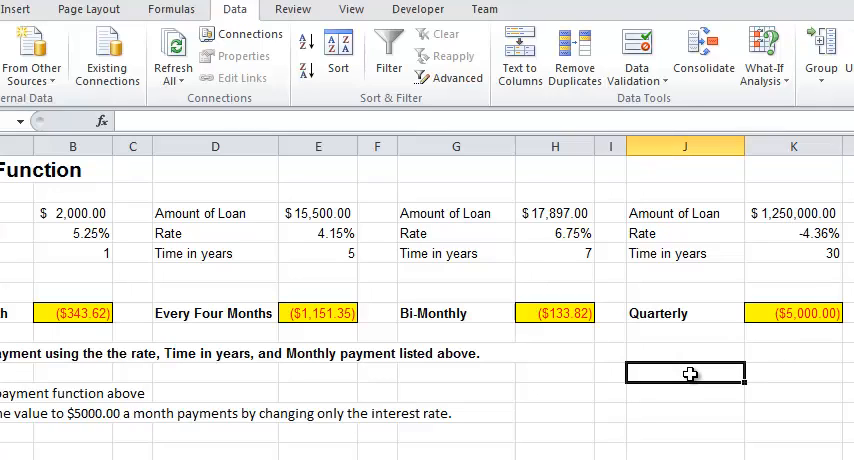